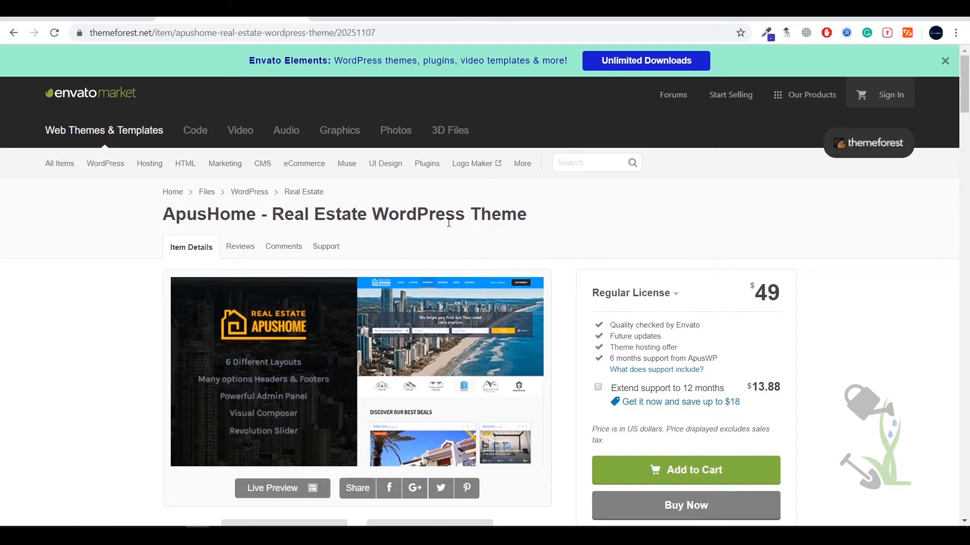
Go to the ApusHome theme's Live Preview landing page
scroll("down", 3)
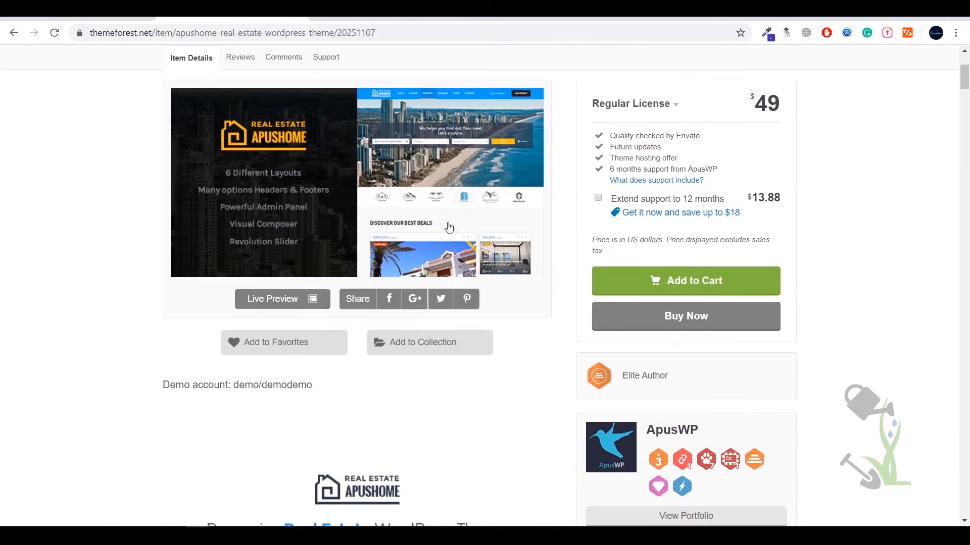
scroll("down", 3)
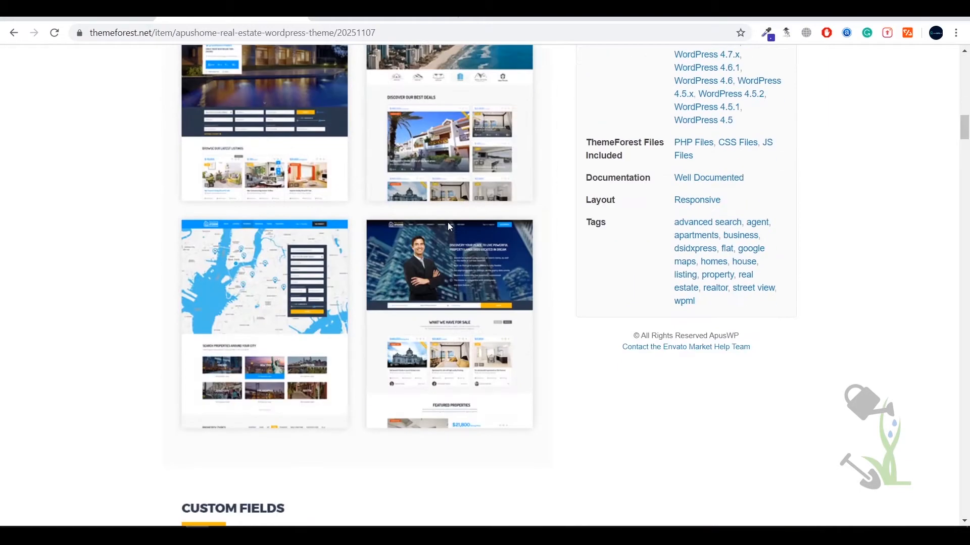
scroll("up", 3)
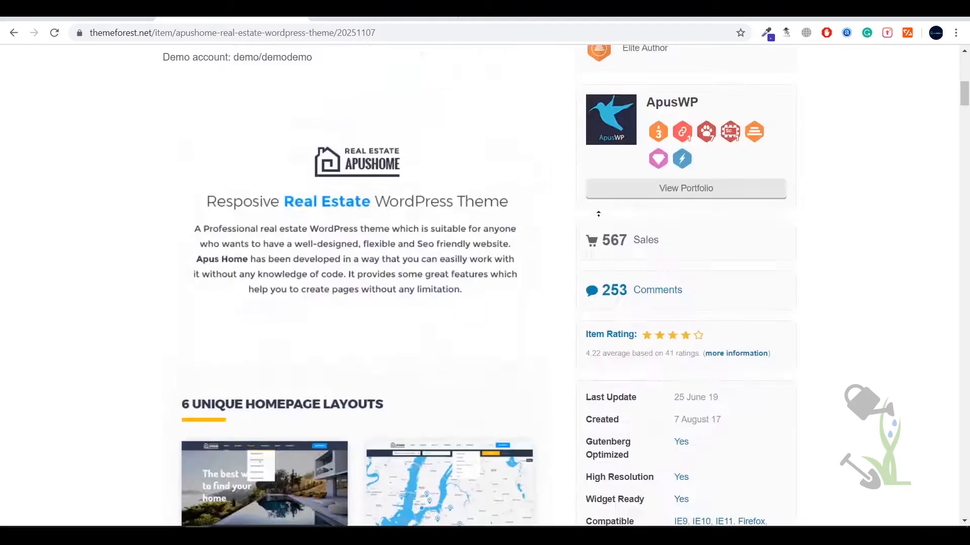
scroll("up", 3)
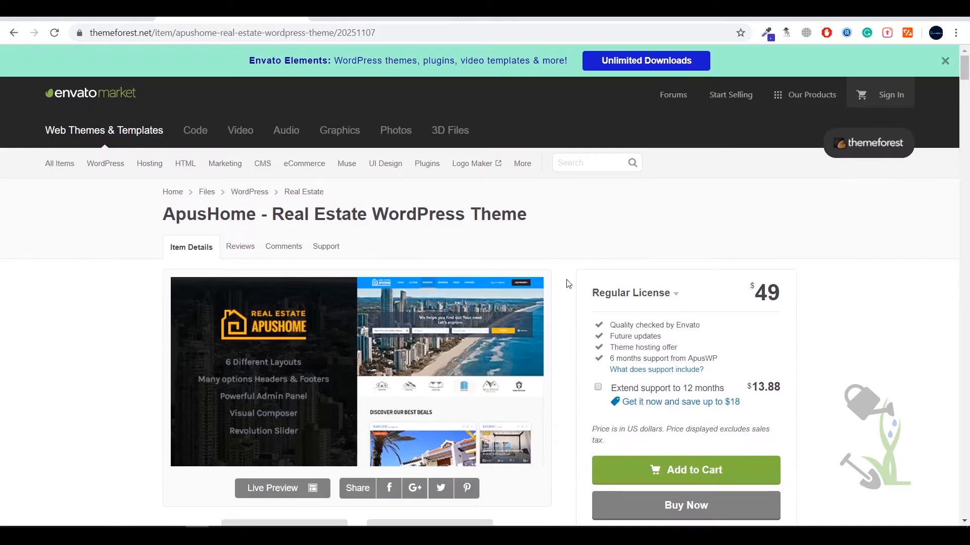
scroll("down", 3)
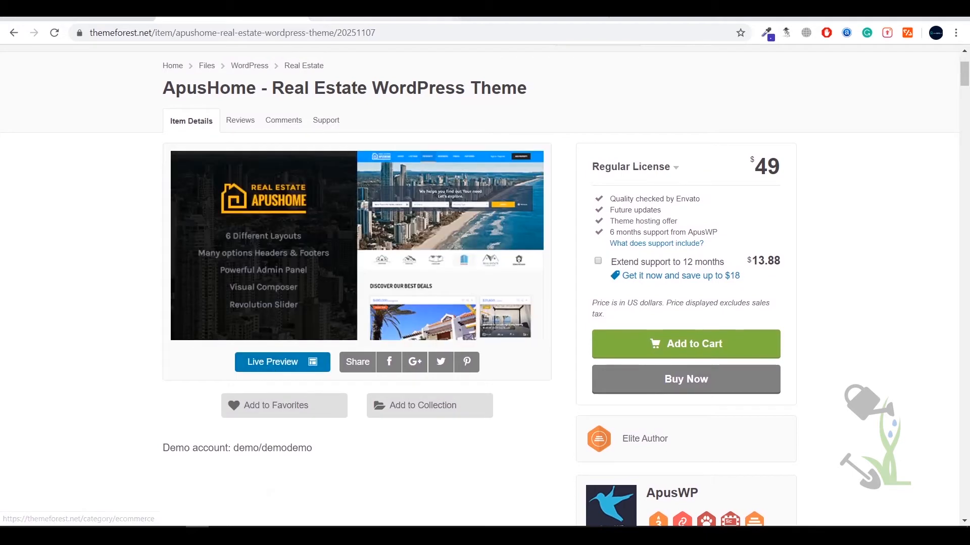
left_click(281, 362)
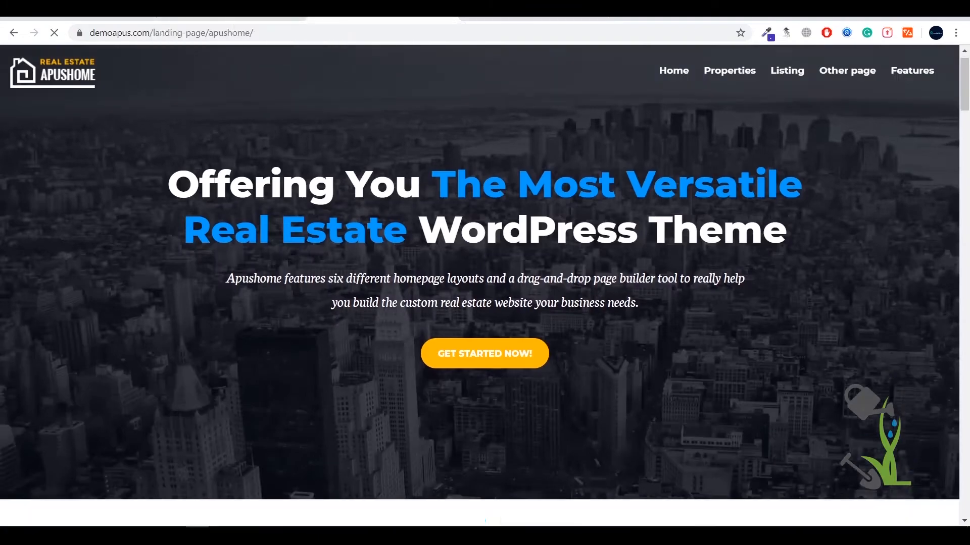
Review the six homepage templates and launch the Home 1 demo
scroll("down", 3)
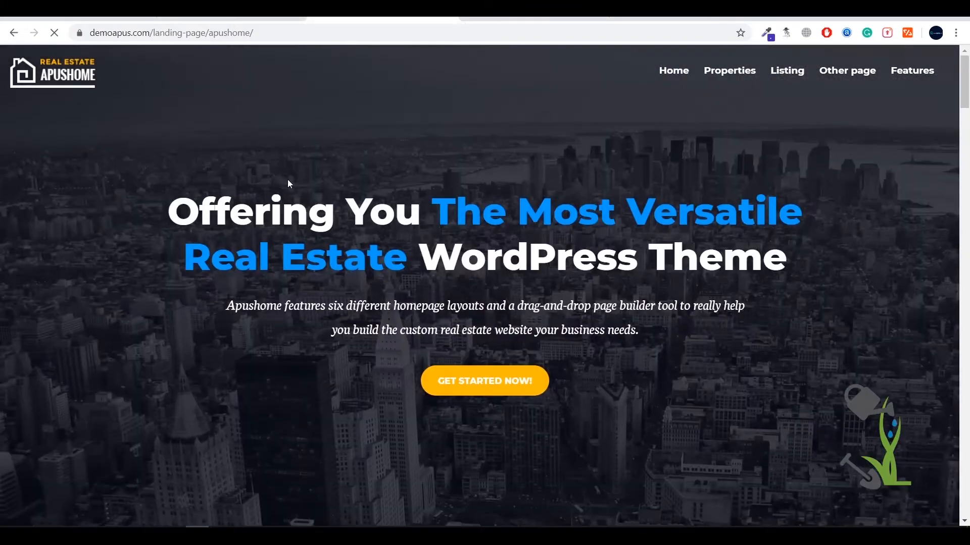
scroll("down", 3)
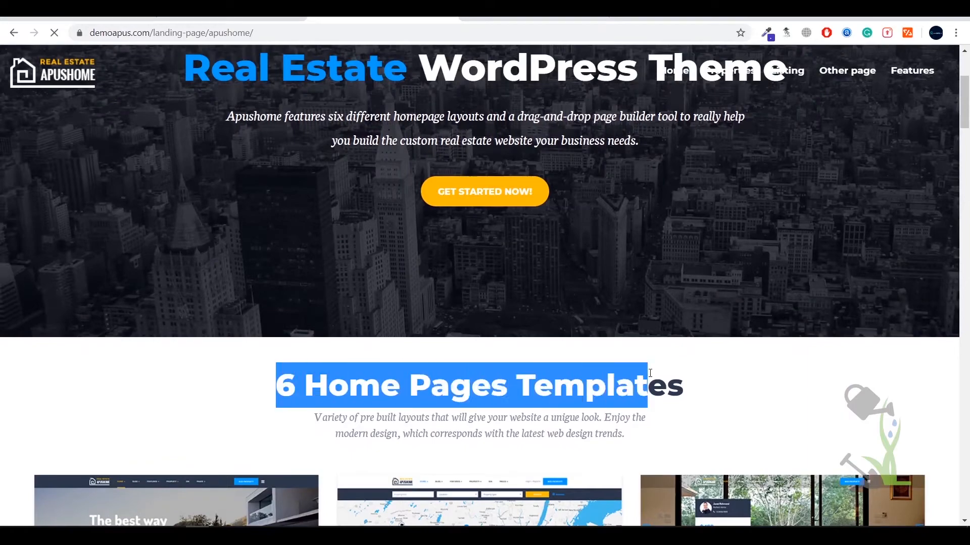
scroll("down", 3)
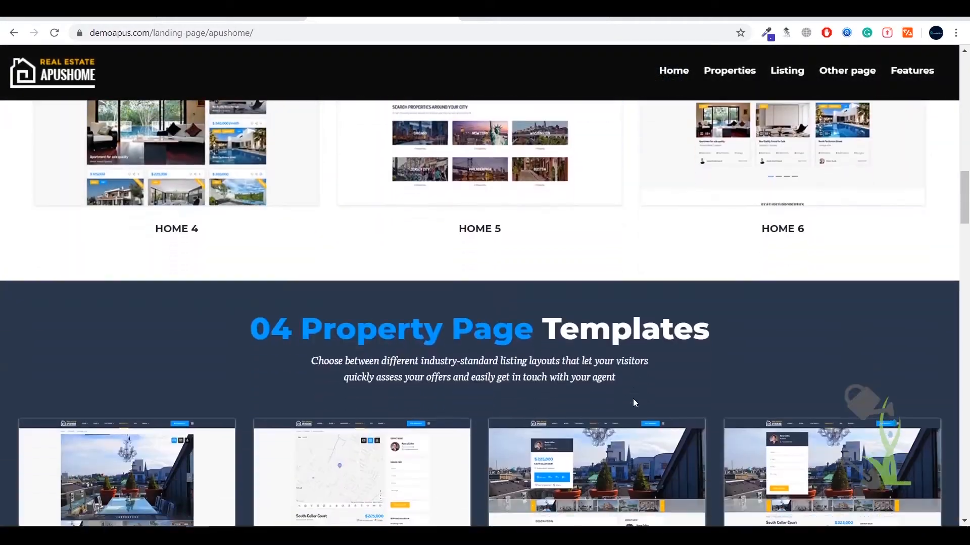
scroll("up", 3)
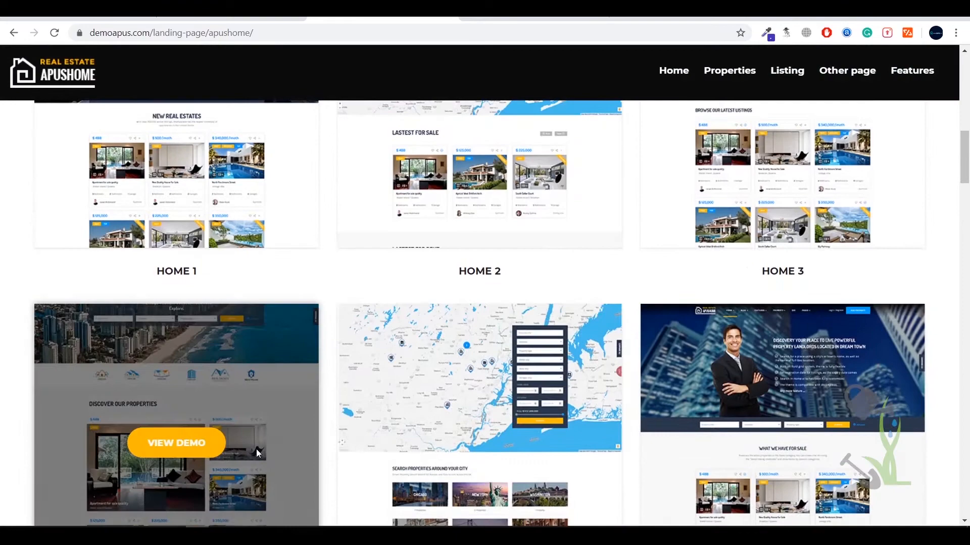
left_click(175, 443)
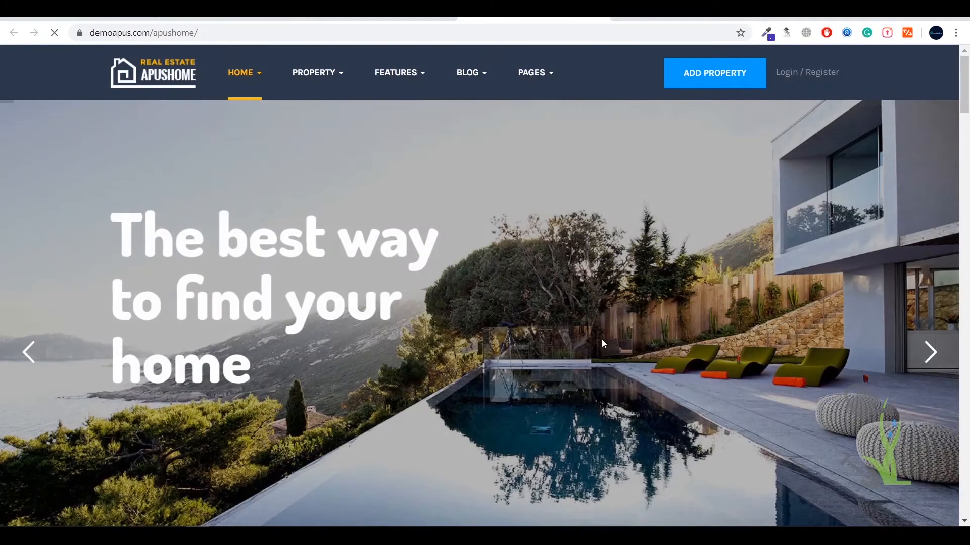
Advance the Home 1 slider and glance at the New Real Estates listings below
left_click(930, 352)
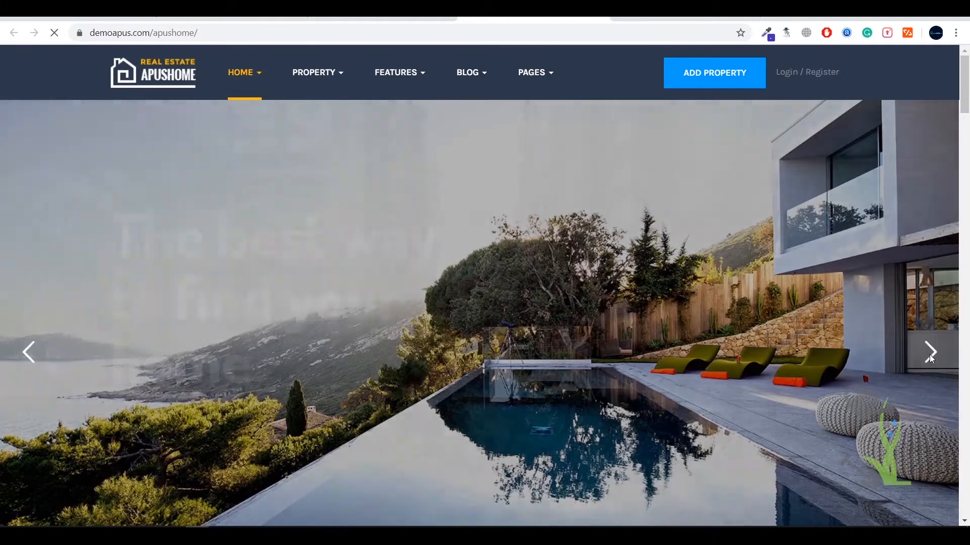
scroll("down", 3)
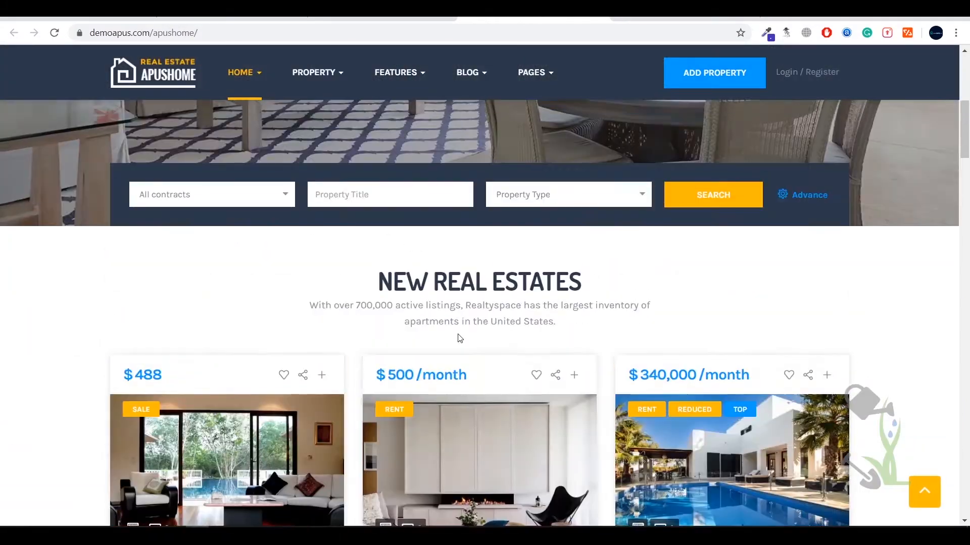
scroll("down", 3)
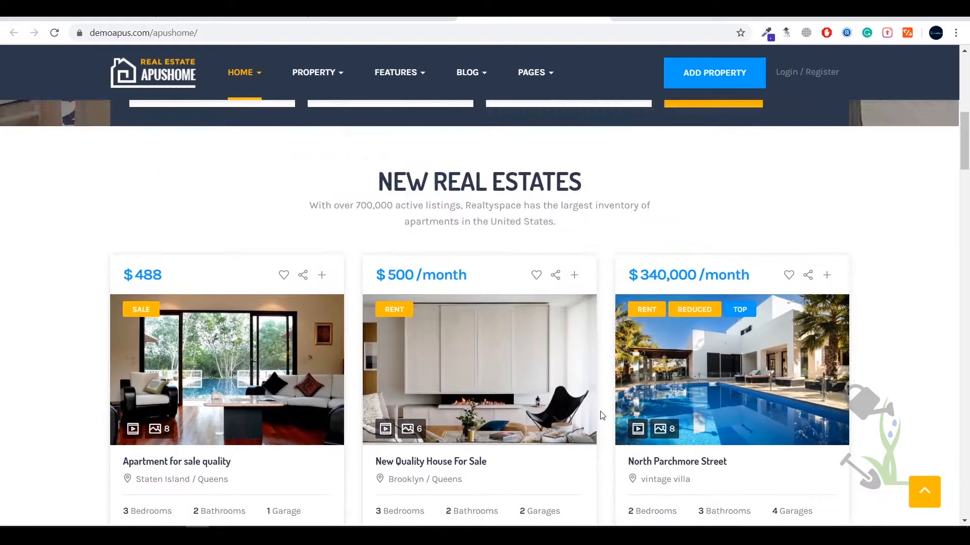
scroll("up", 3)
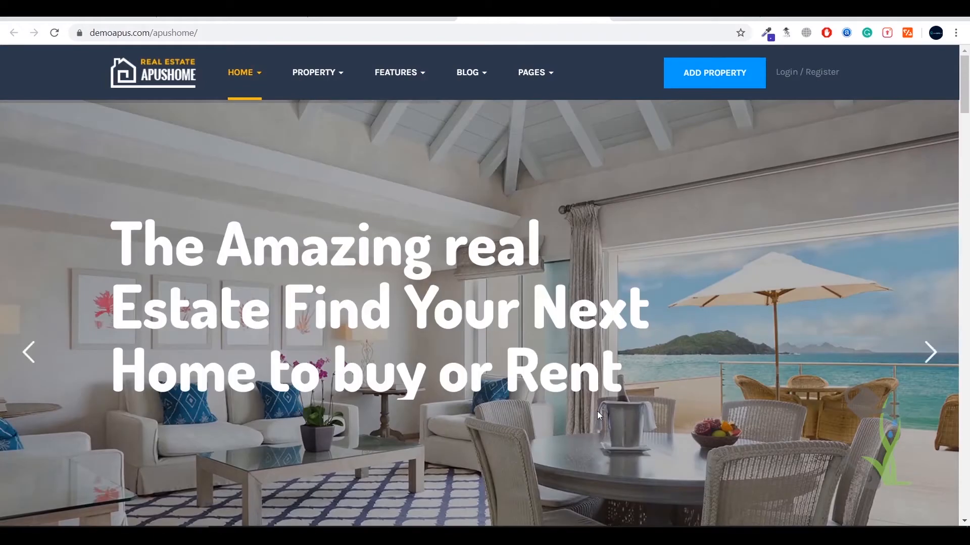
mouse_move(579, 372)
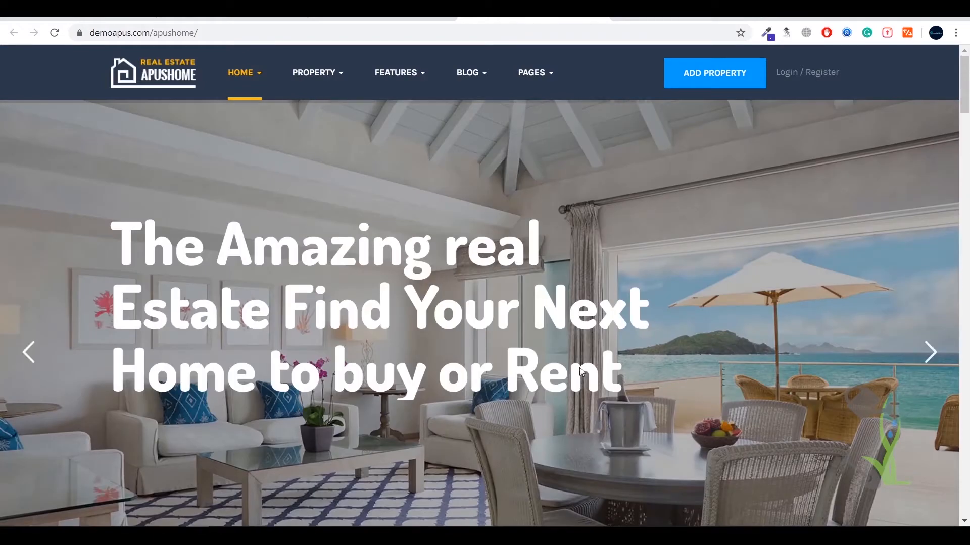
mouse_move(239, 105)
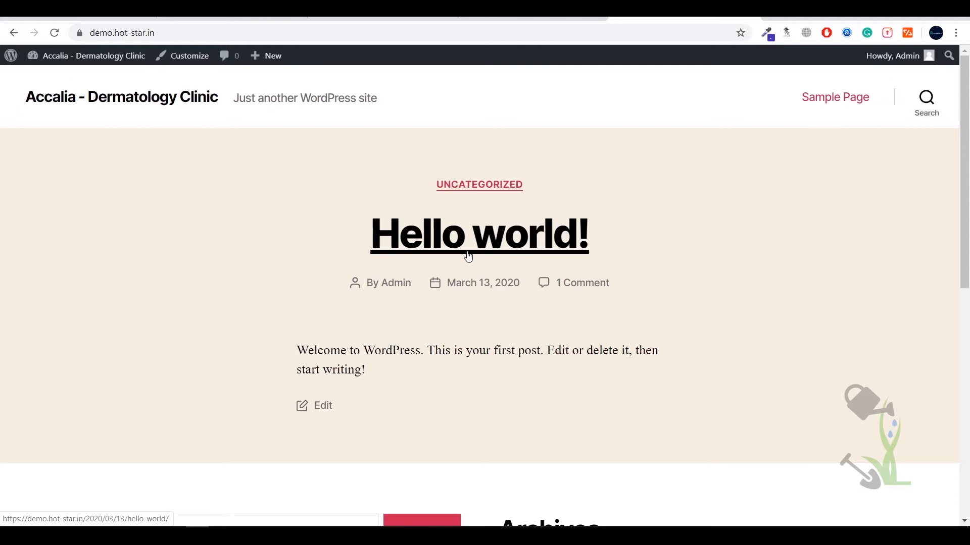
mouse_move(440, 261)
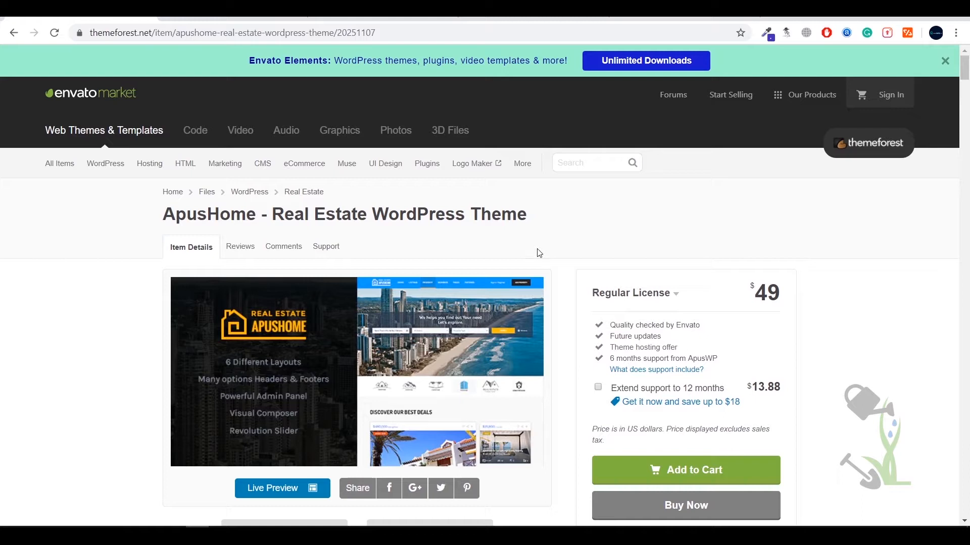
mouse_move(523, 251)
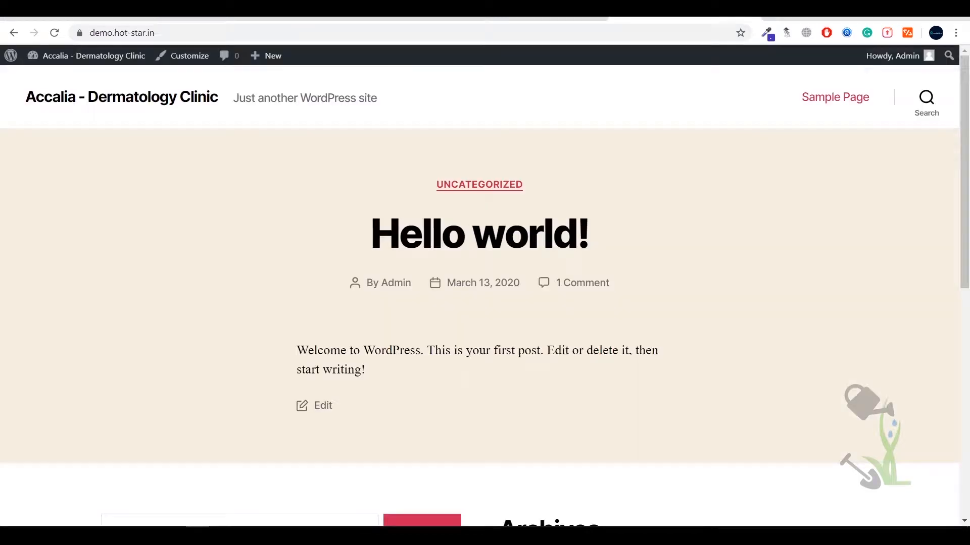
mouse_move(224, 56)
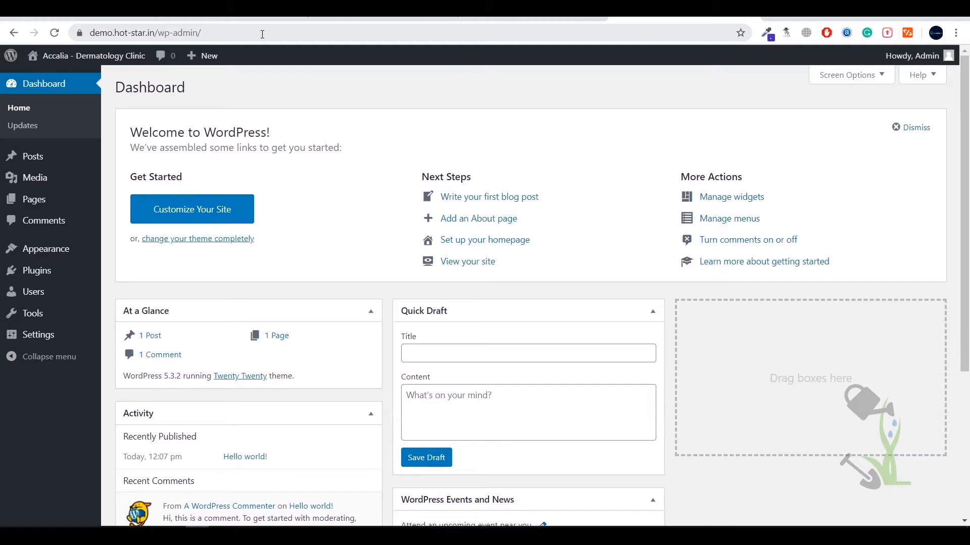
mouse_move(65, 136)
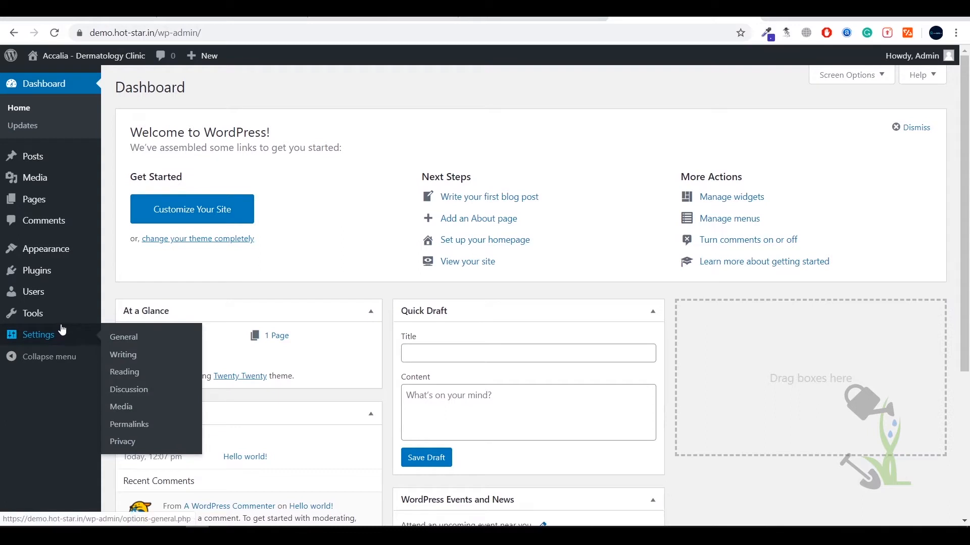
mouse_move(123, 355)
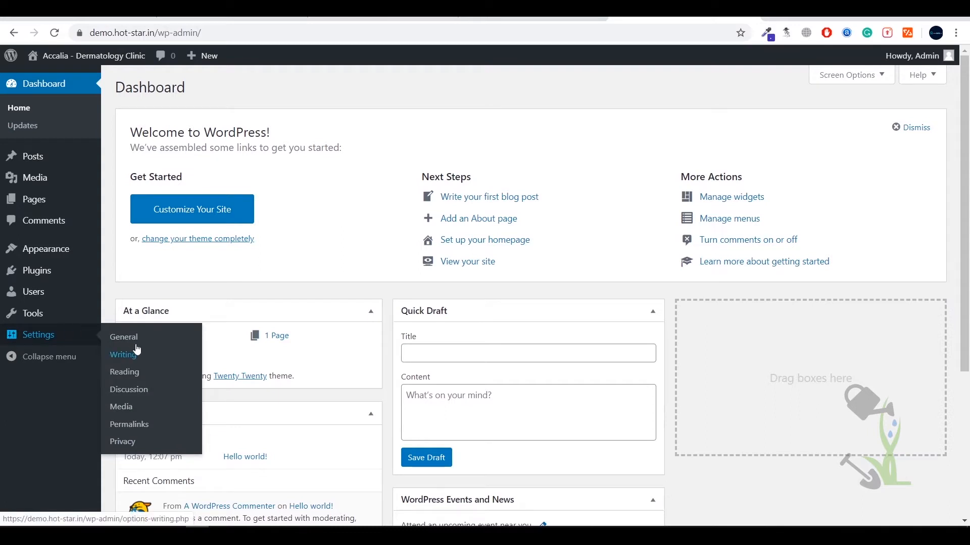
mouse_move(127, 366)
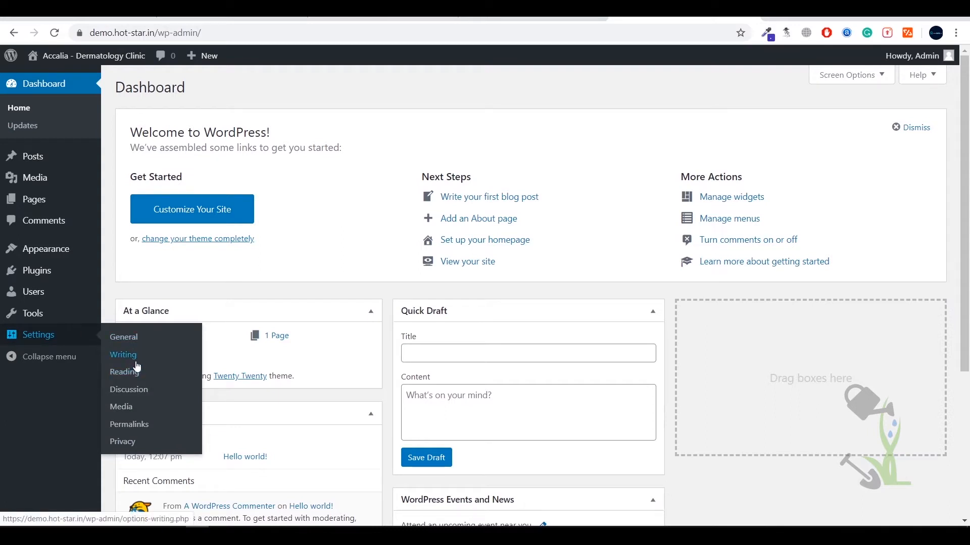
mouse_move(122, 441)
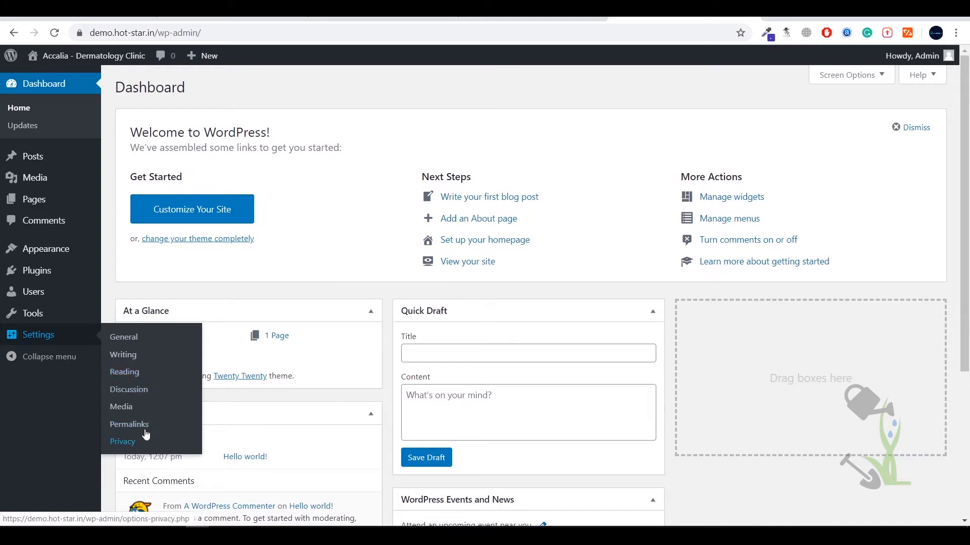
mouse_move(130, 424)
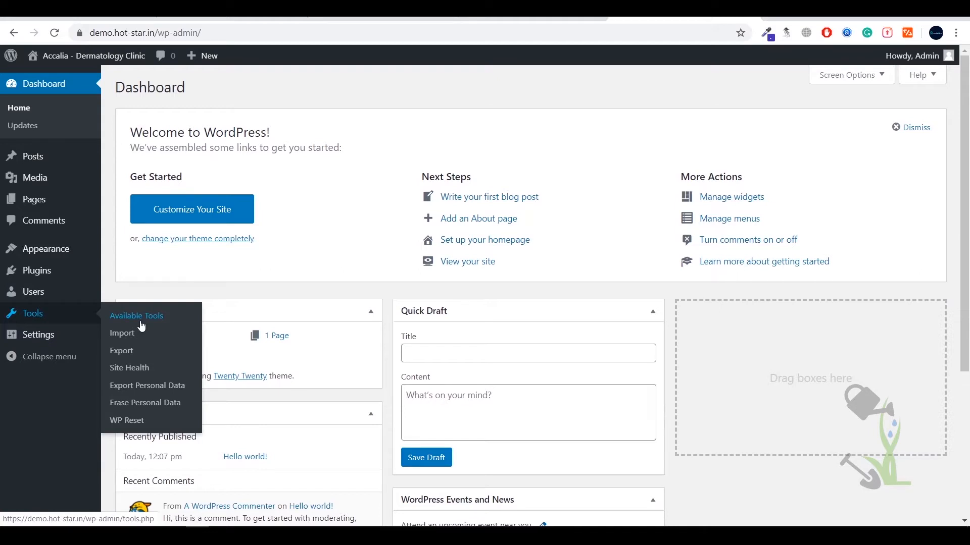
mouse_move(129, 368)
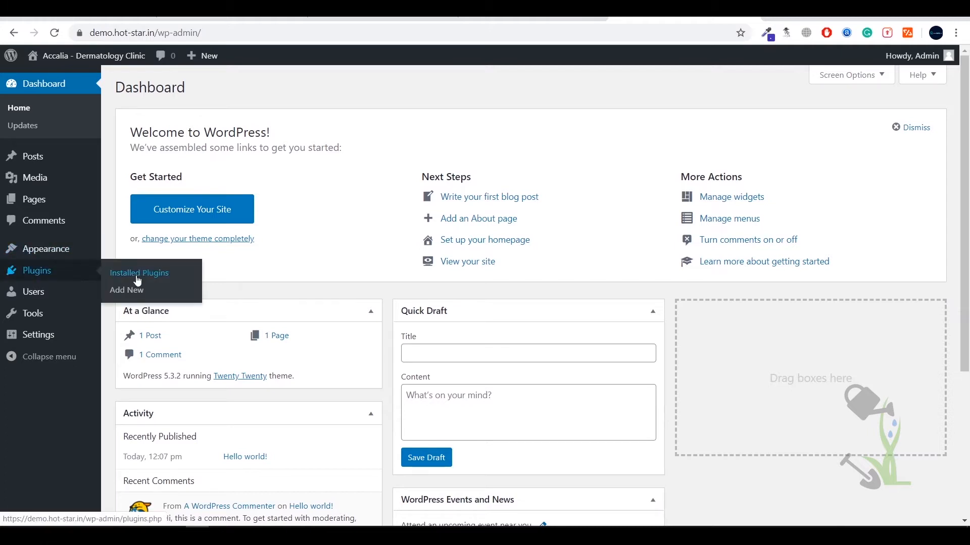
mouse_move(127, 290)
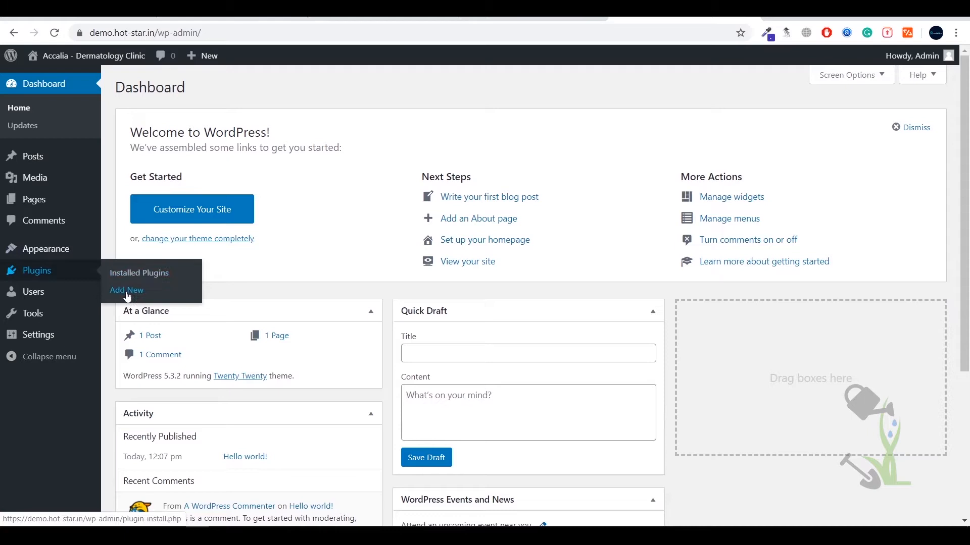
mouse_move(149, 290)
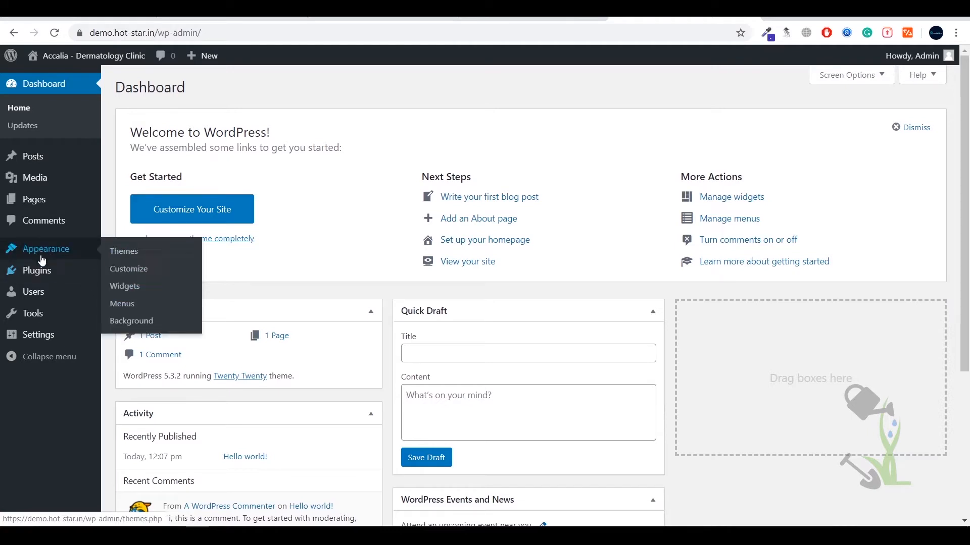
mouse_move(76, 249)
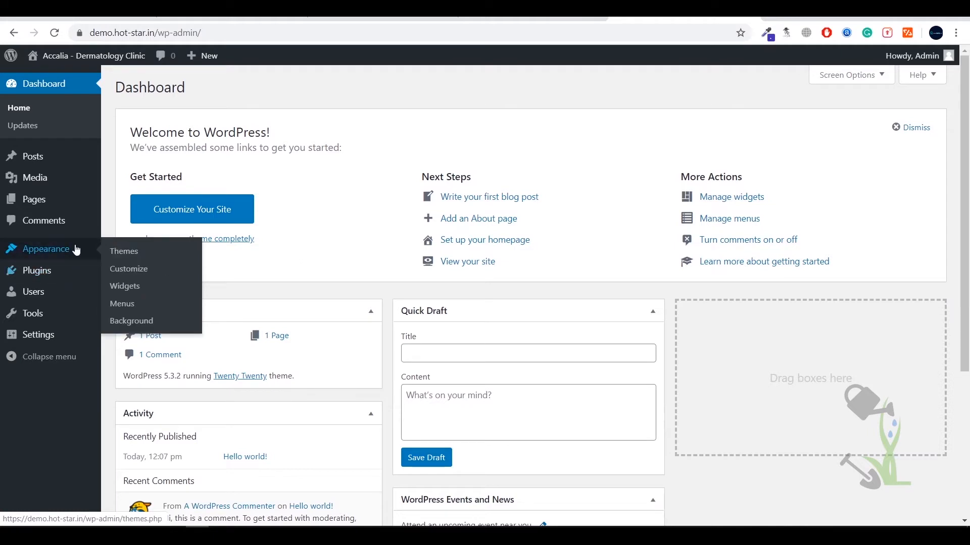
mouse_move(128, 269)
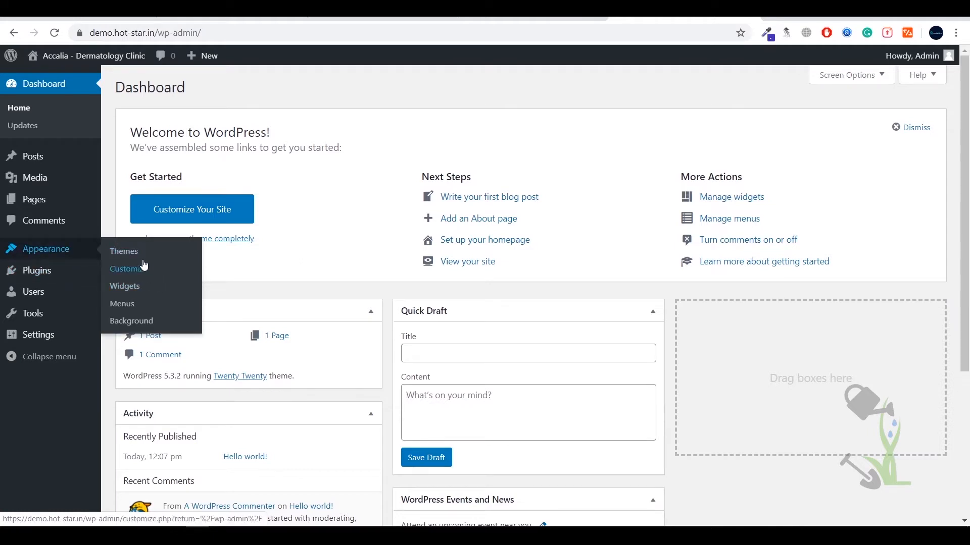
mouse_move(122, 304)
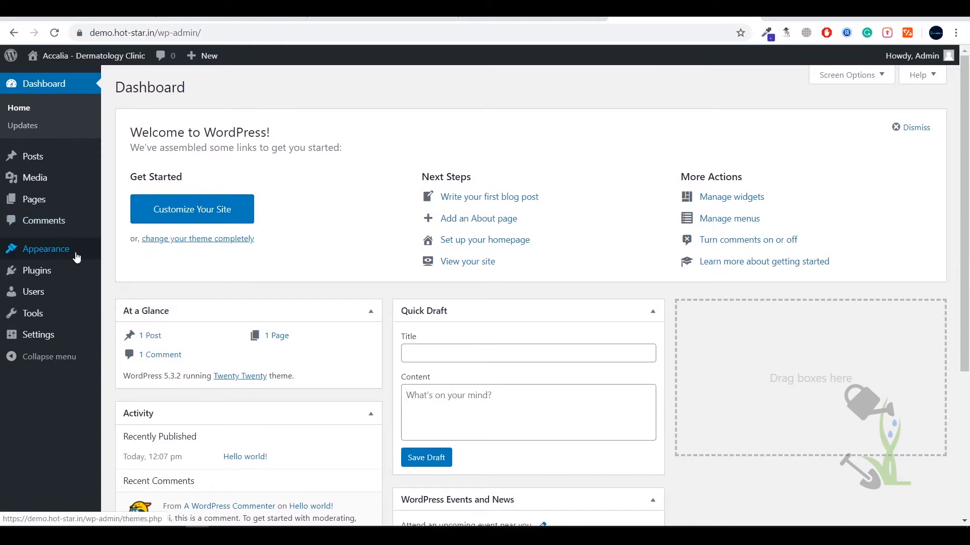
mouse_move(137, 232)
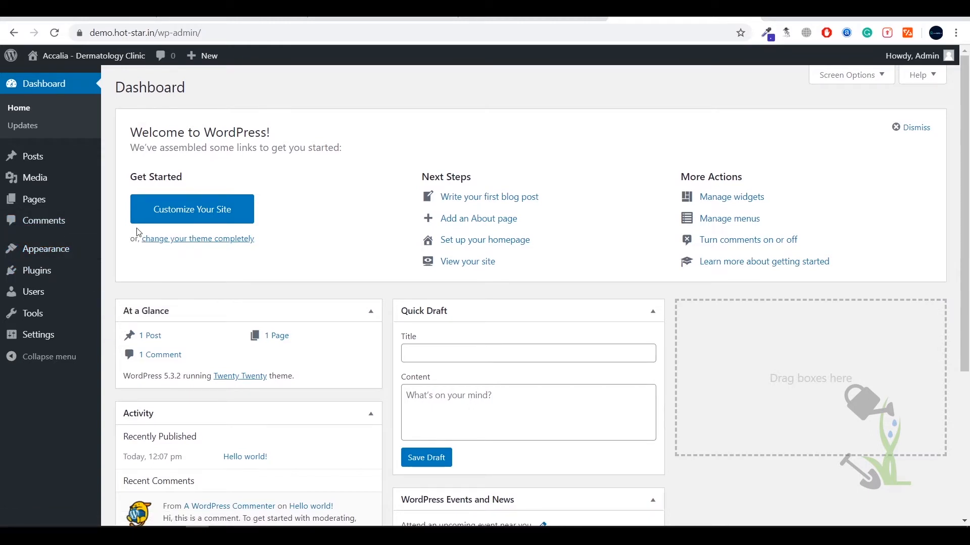
mouse_move(192, 209)
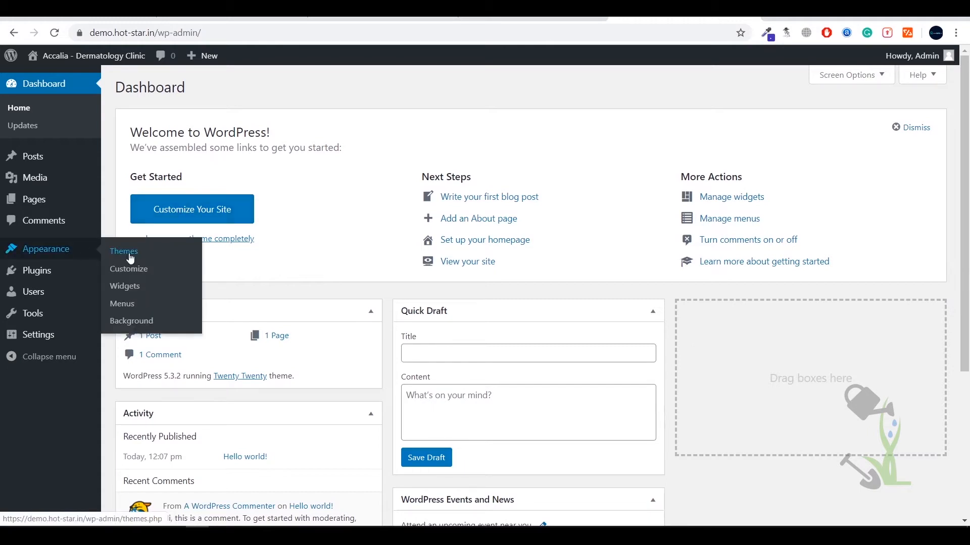
Reach Add Themes via Appearance > Themes and list the Popular catalogue
left_click(123, 251)
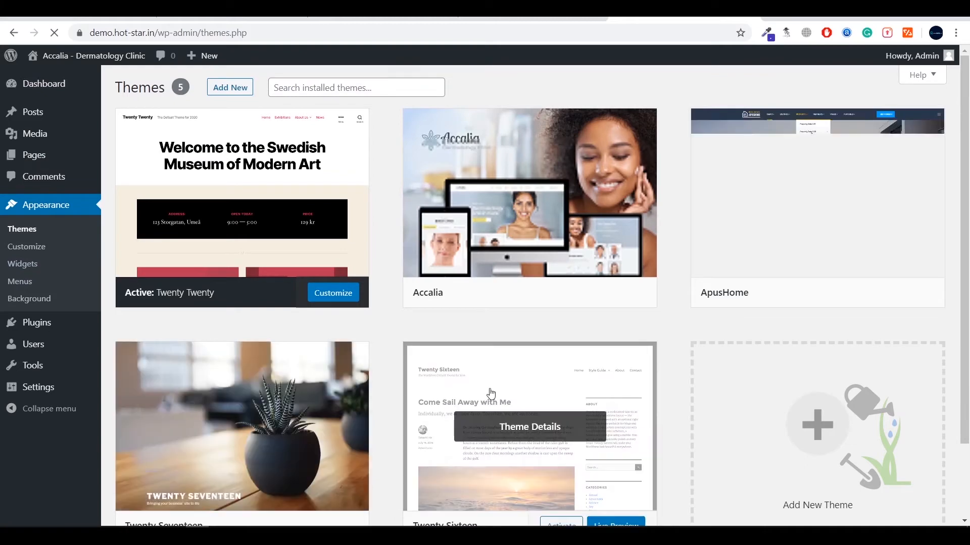
mouse_move(887, 157)
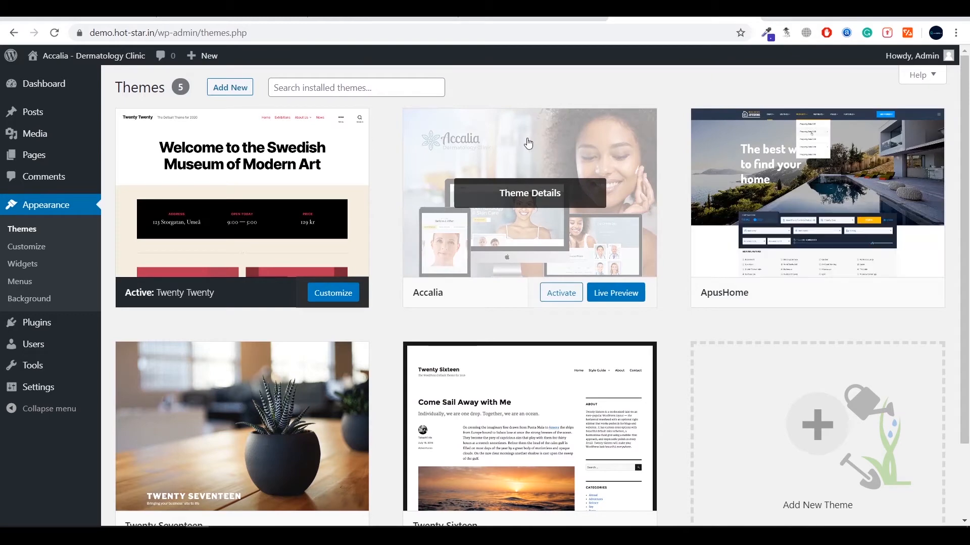
mouse_move(521, 172)
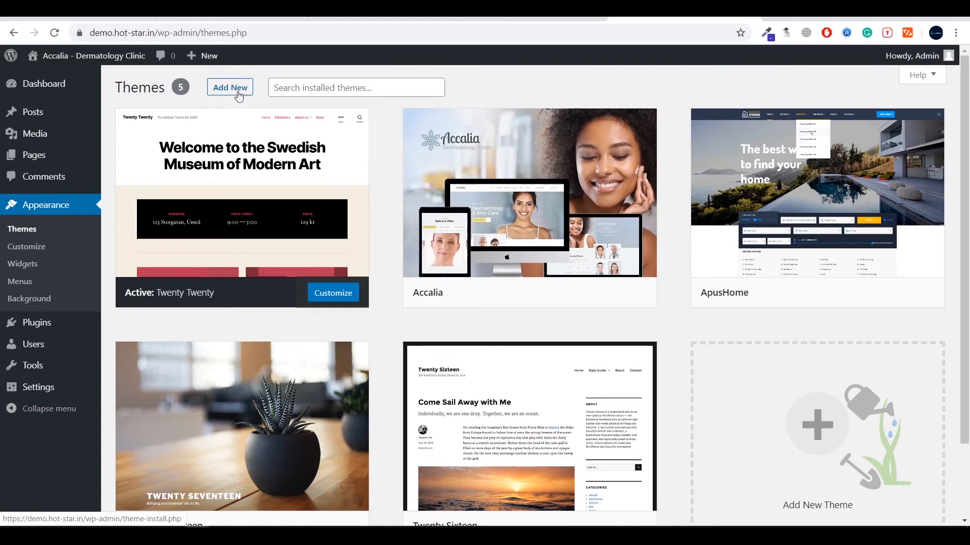
left_click(229, 87)
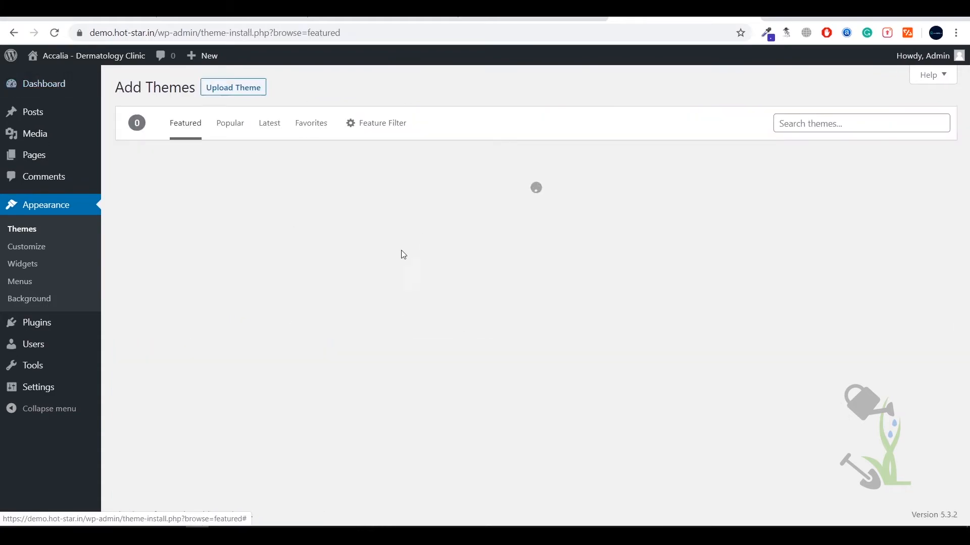
left_click(229, 122)
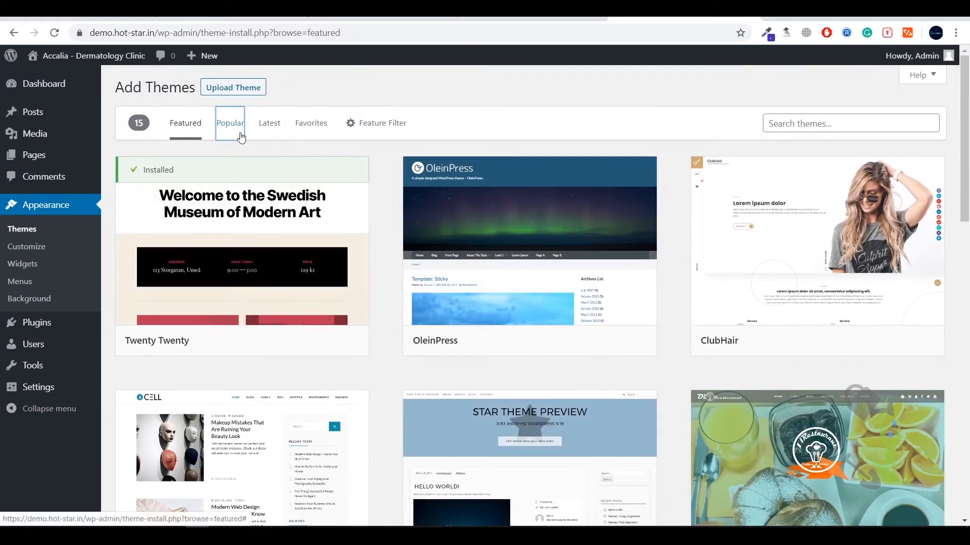
left_click(229, 123)
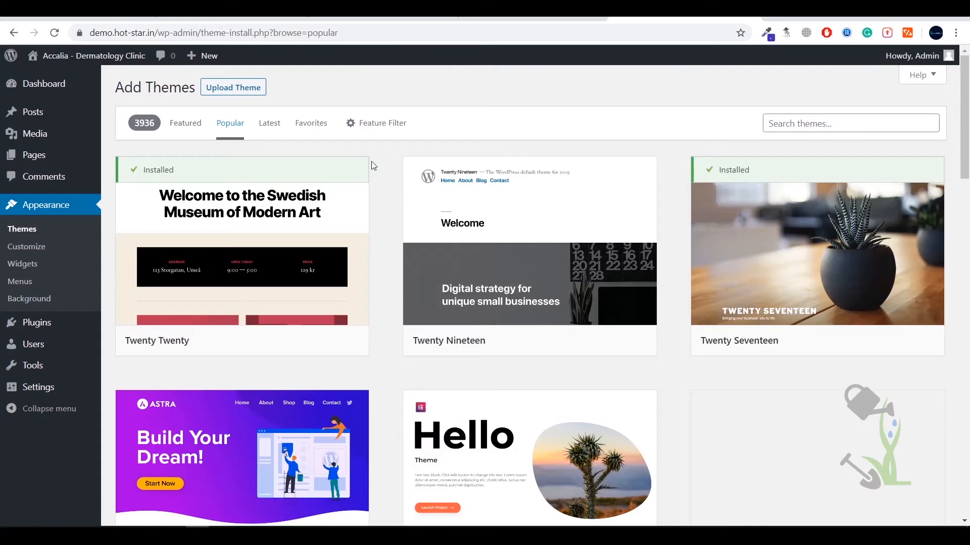
mouse_move(242, 254)
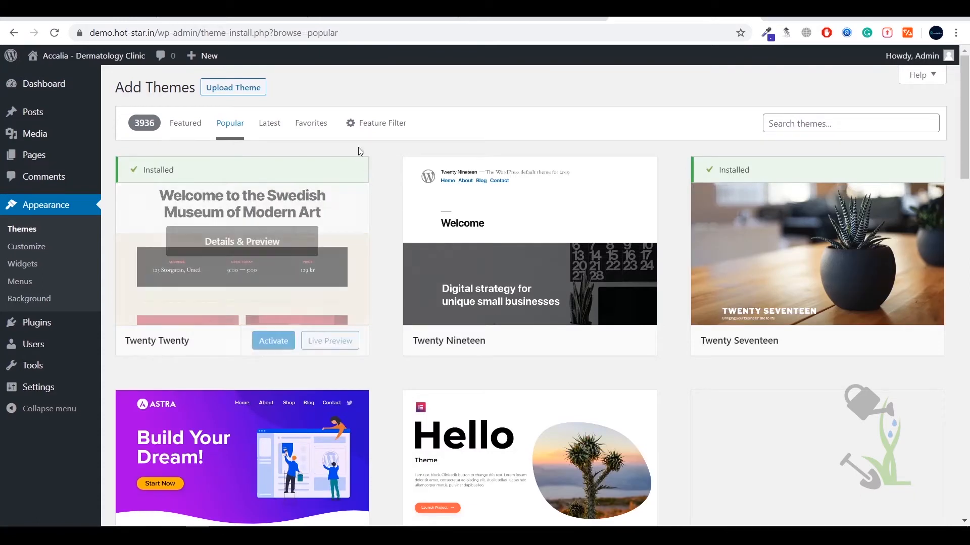
mouse_move(143, 122)
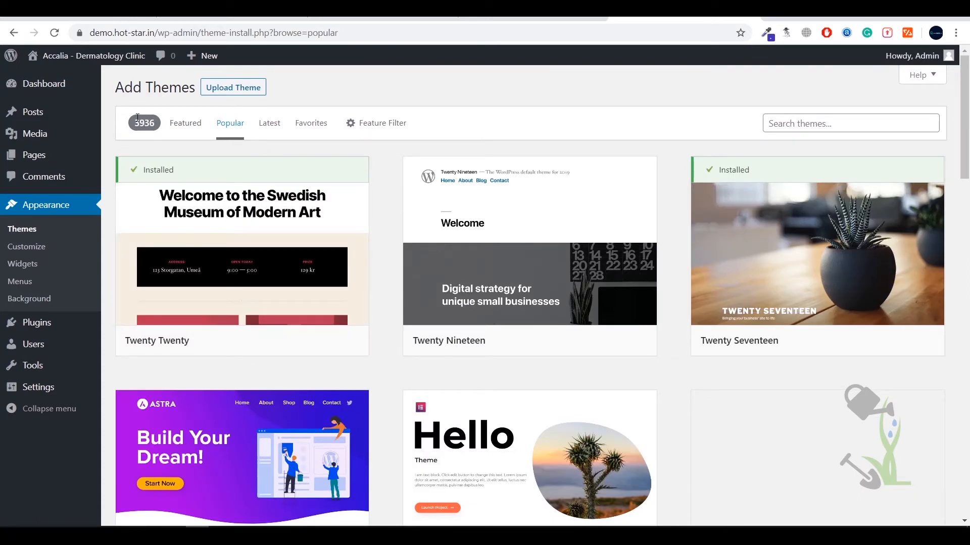
mouse_move(269, 123)
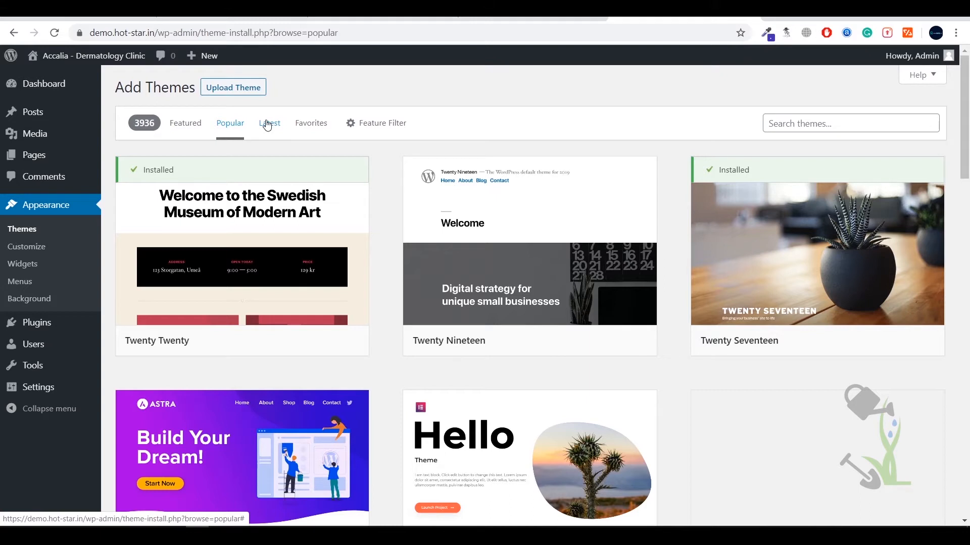
mouse_move(398, 163)
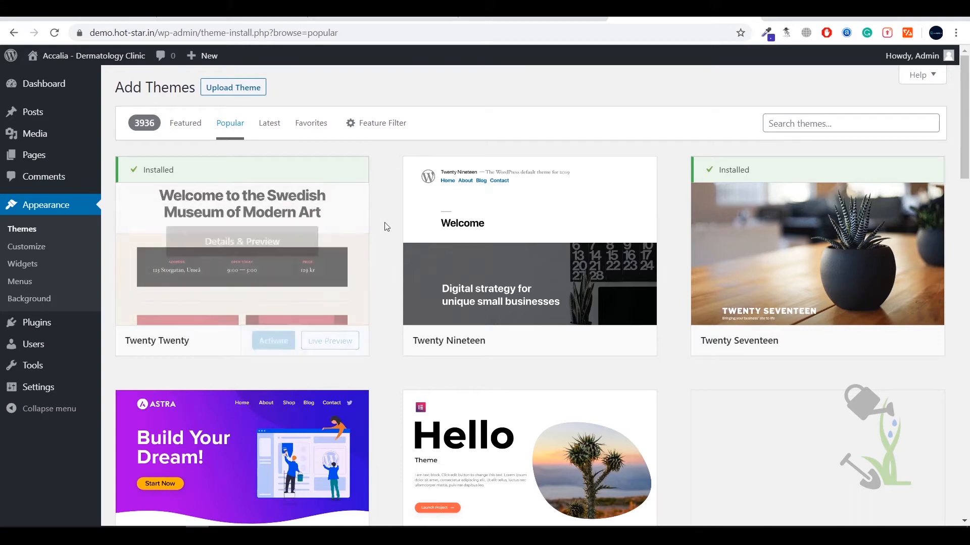
Upload apushome_theme.zip and install it as a WordPress theme
left_click(234, 87)
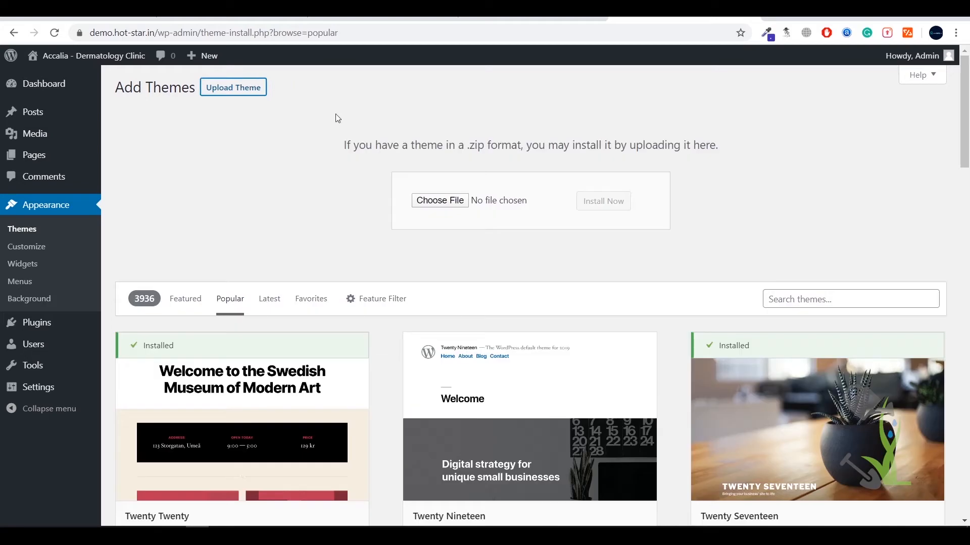
left_click(439, 200)
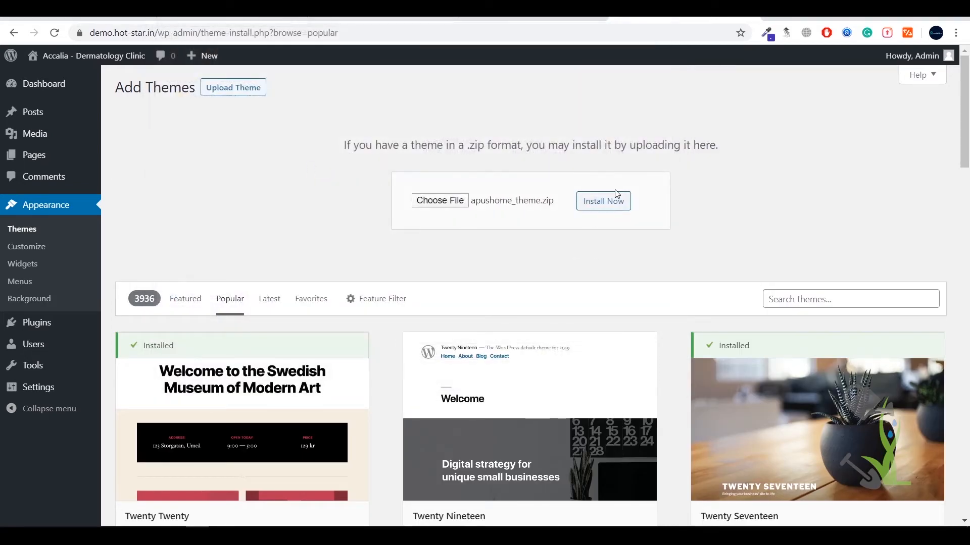
left_click(602, 201)
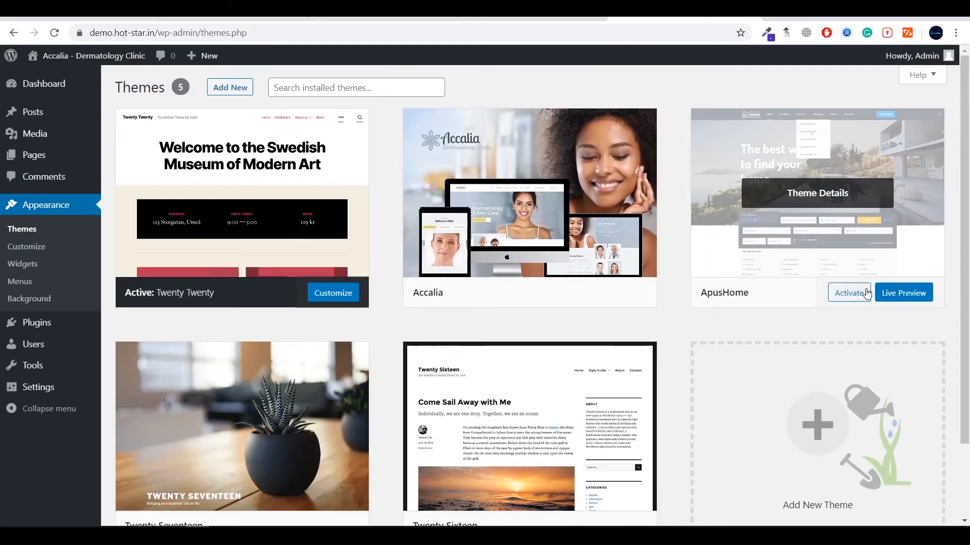
Activate the ApusHome theme on the Themes page
left_click(847, 293)
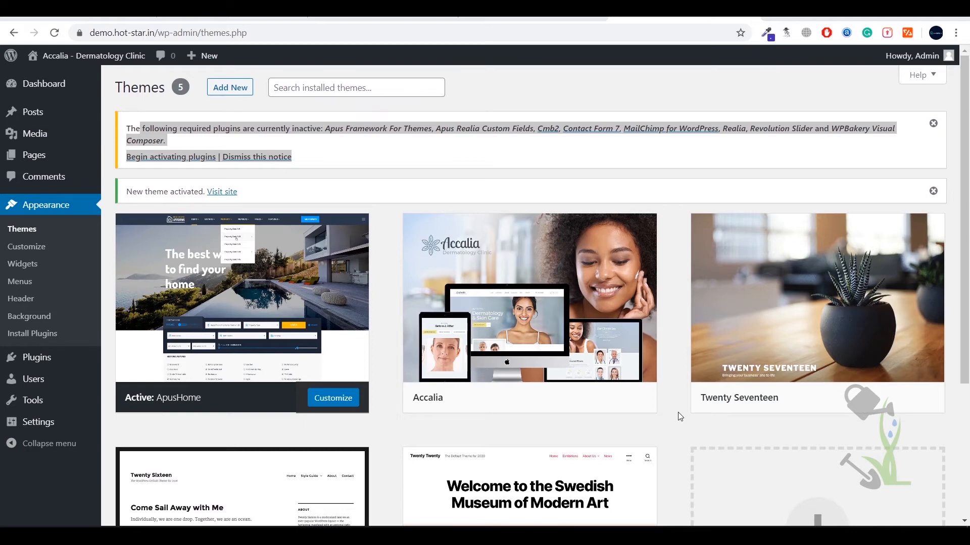
mouse_move(170, 156)
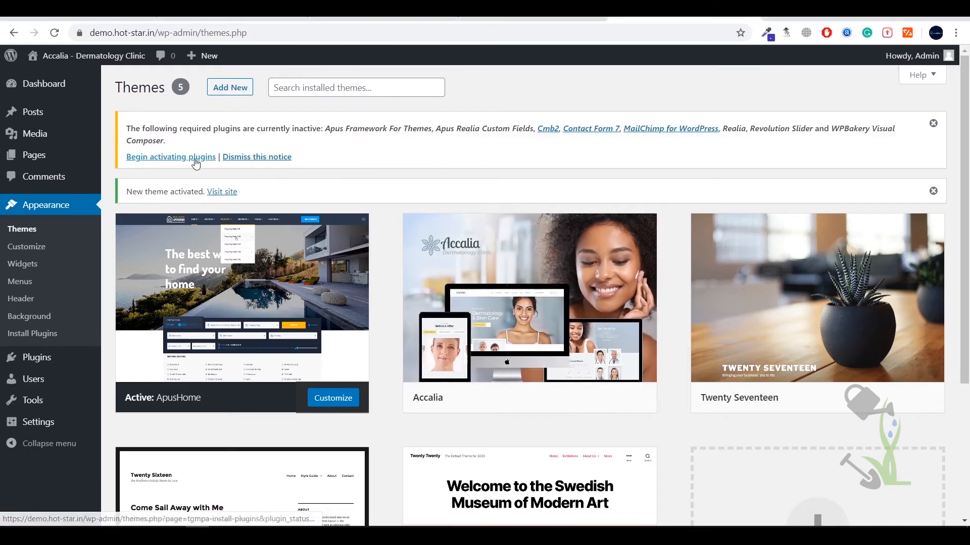
Follow the 'Begin activating plugins' notice to the Install Required Plugins list
left_click(170, 156)
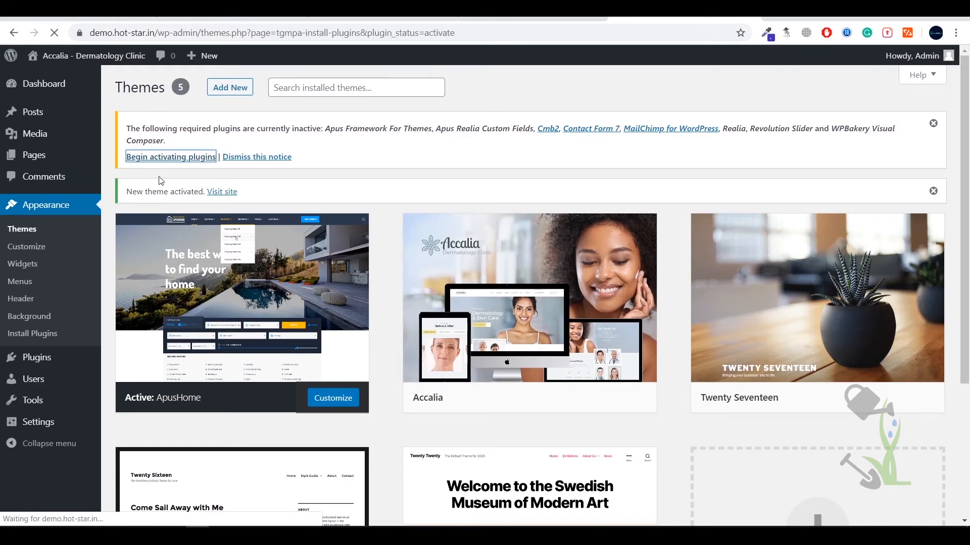
left_click(170, 157)
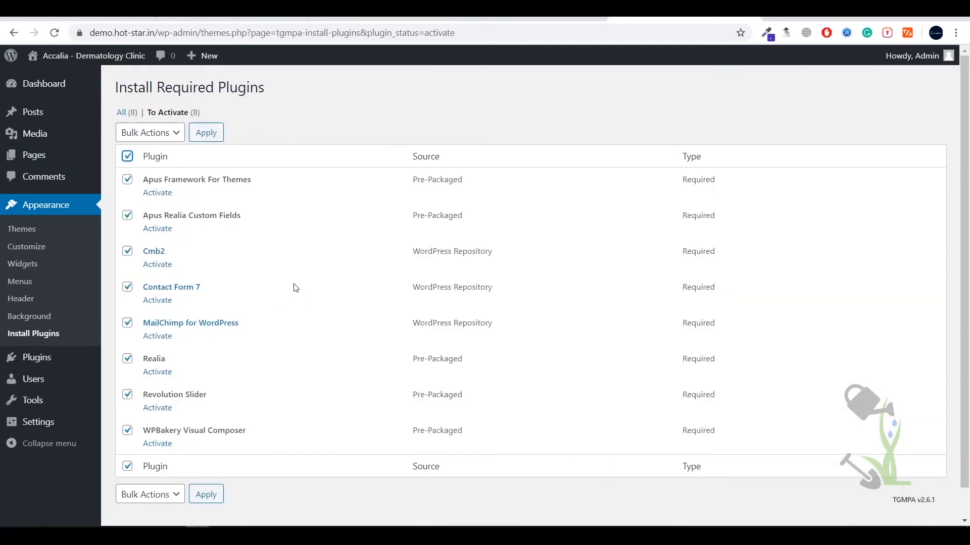
mouse_move(140, 208)
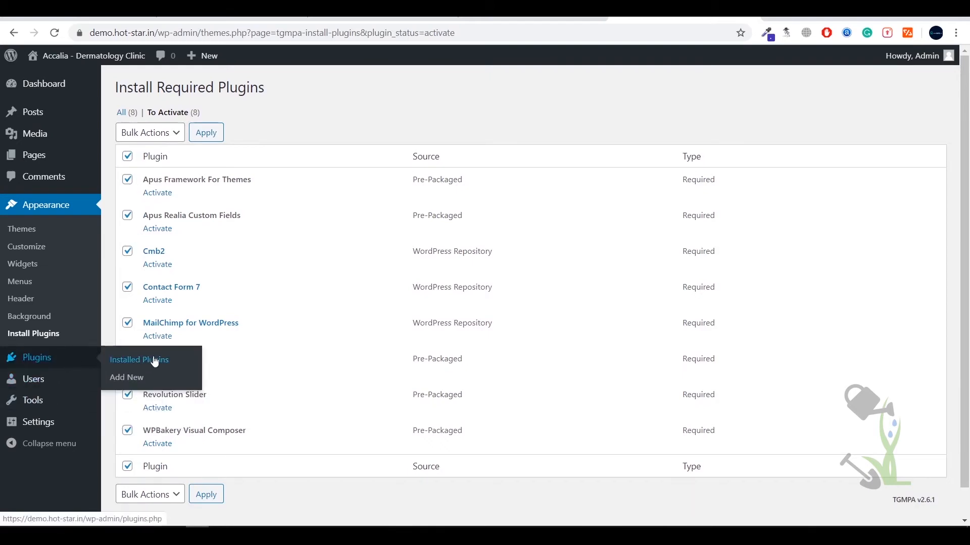
Select all nine installed plugins and bulk-activate them
left_click(138, 359)
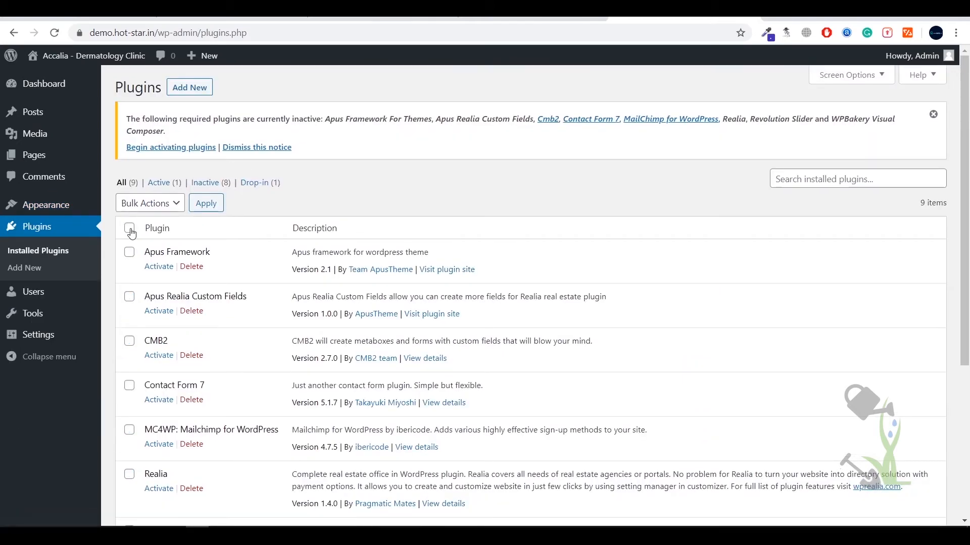
left_click(129, 227)
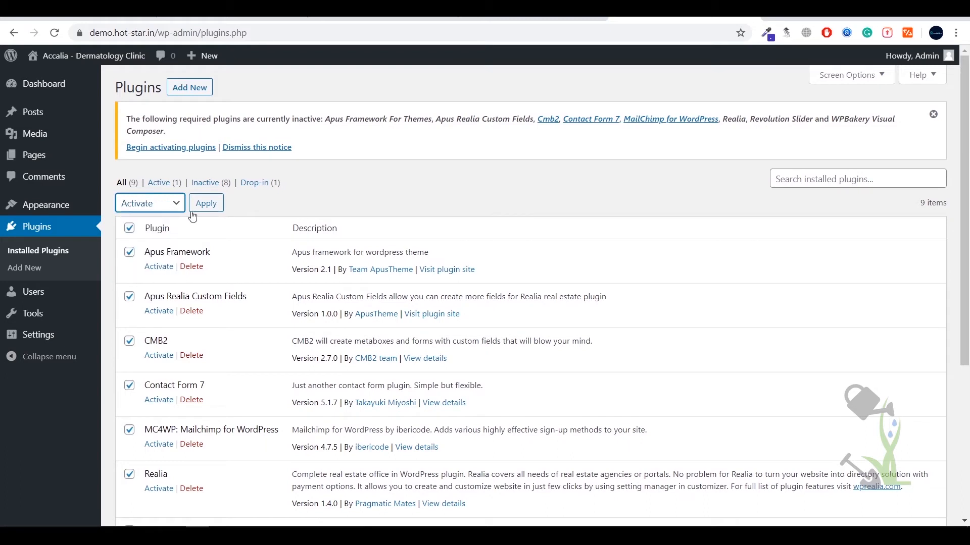
left_click(206, 203)
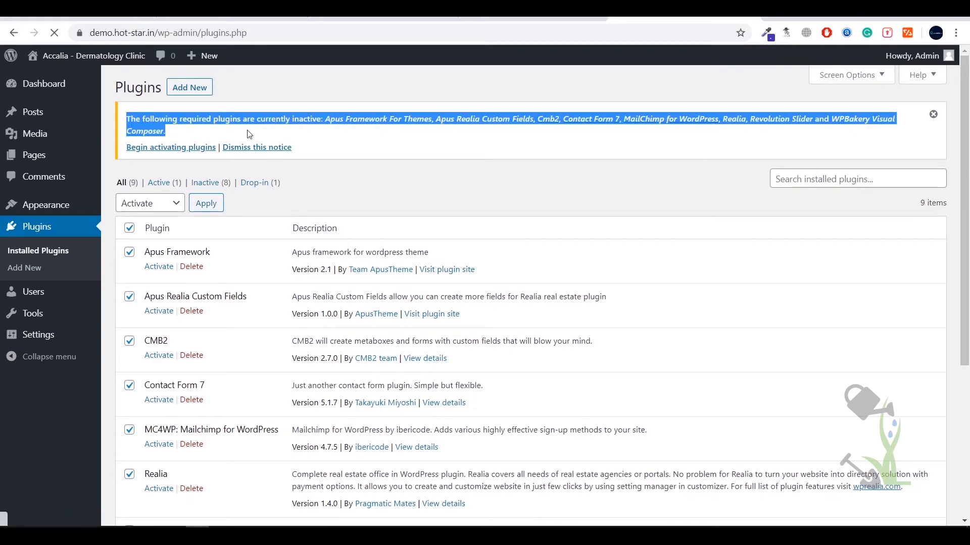
key("alt+tab")
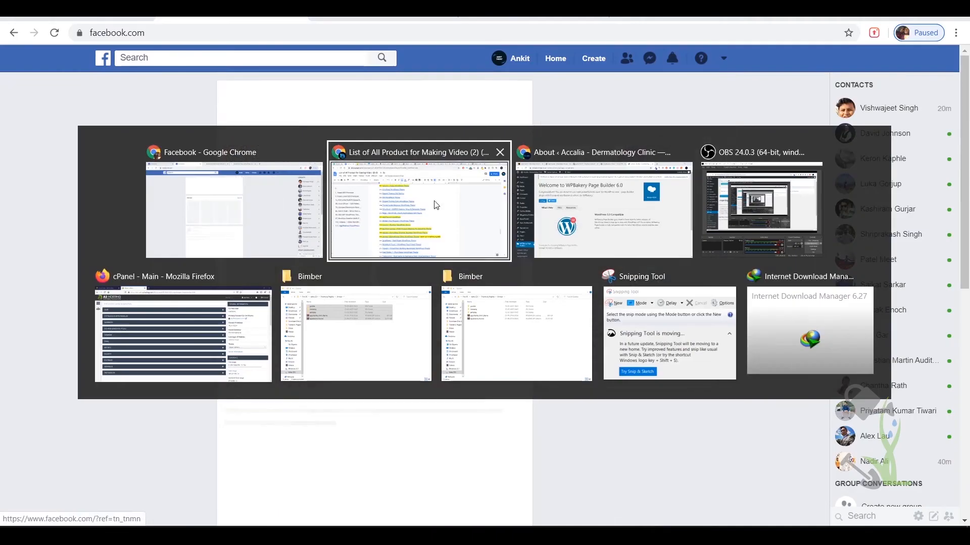
Switch back to the Chrome WordPress admin window showing the WPBakery welcome page
left_click(603, 207)
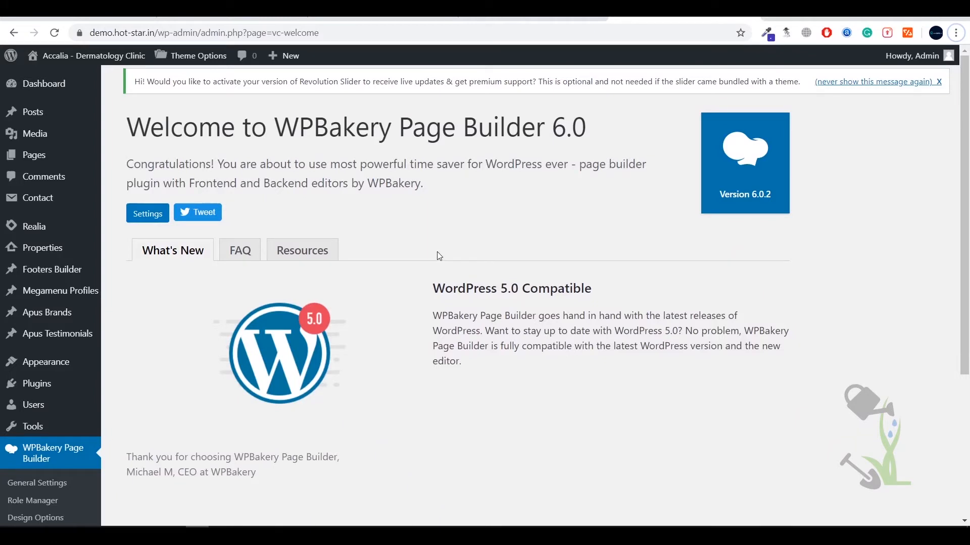
mouse_move(86, 56)
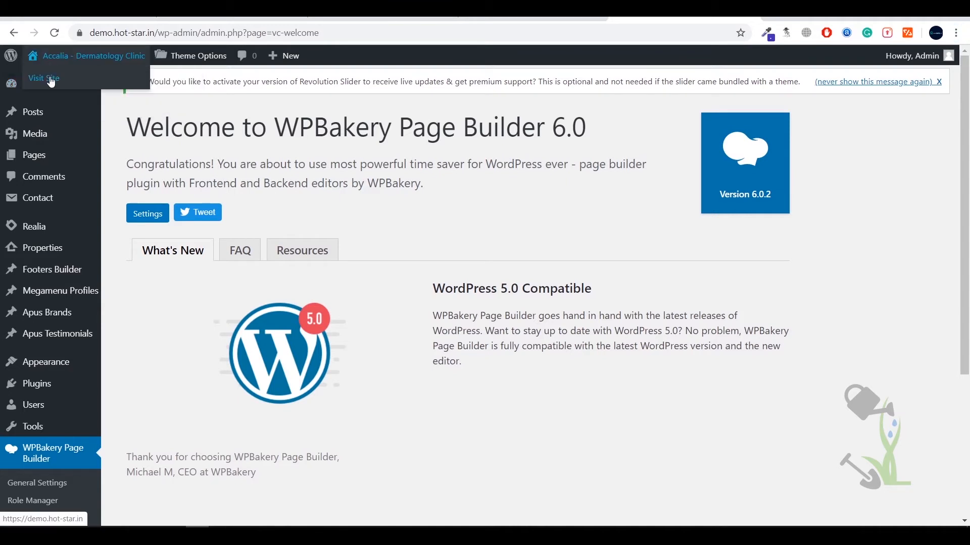
left_click(43, 78)
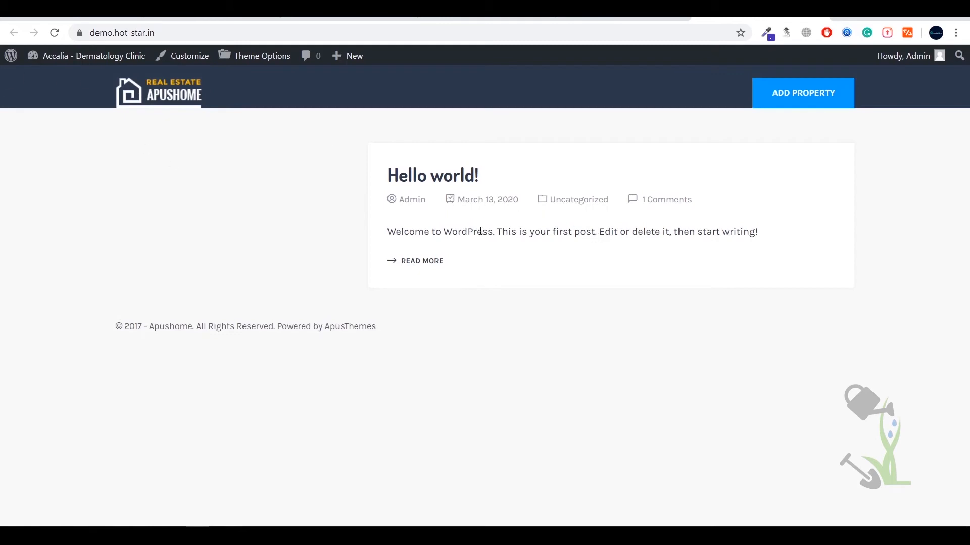
mouse_move(414, 253)
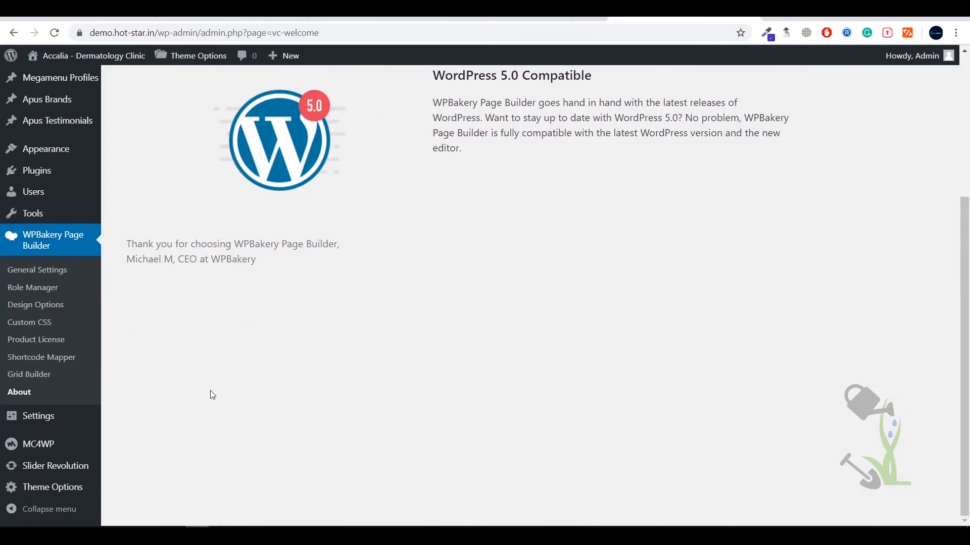
mouse_move(71, 411)
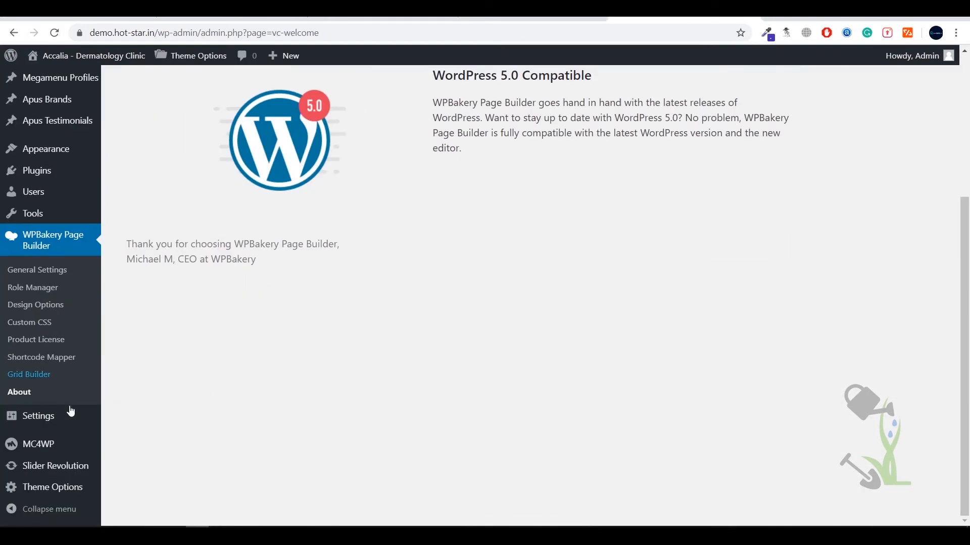
mouse_move(31, 507)
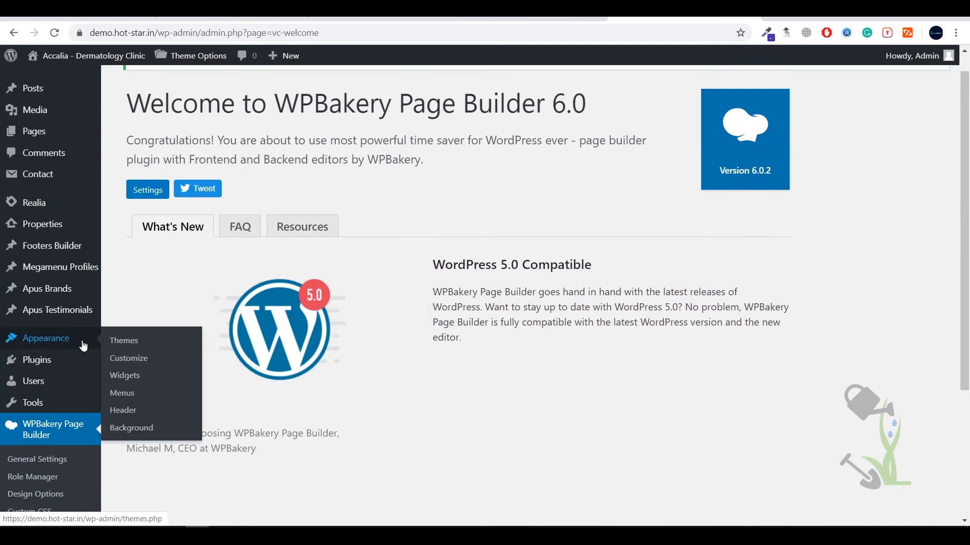
Confirm ApusHome is active on Themes, then go to Tools > Apus Demo Import
left_click(123, 341)
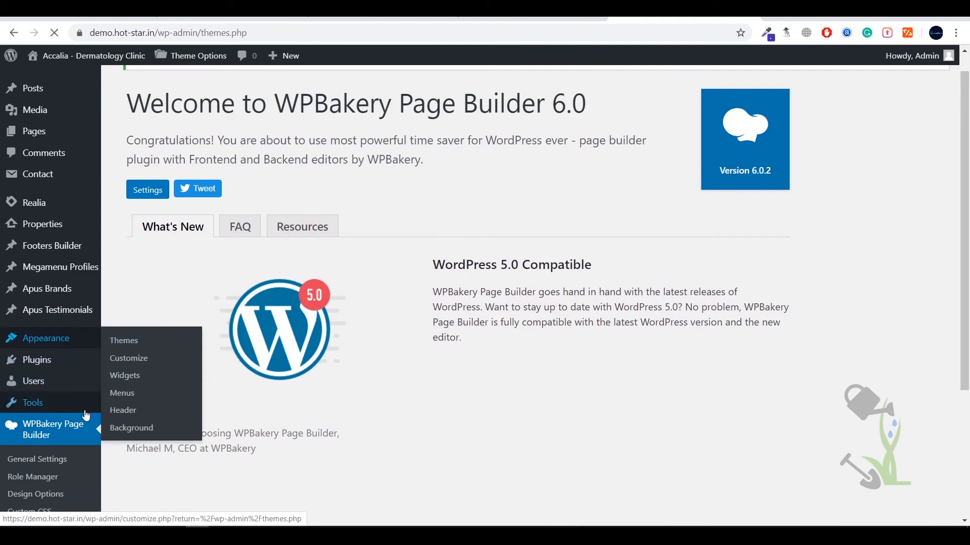
left_click(123, 341)
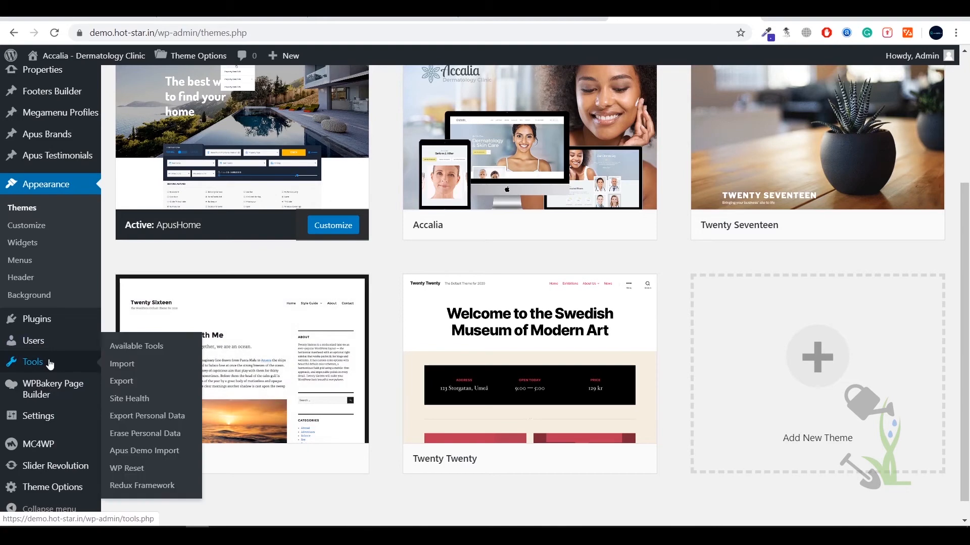
mouse_move(126, 468)
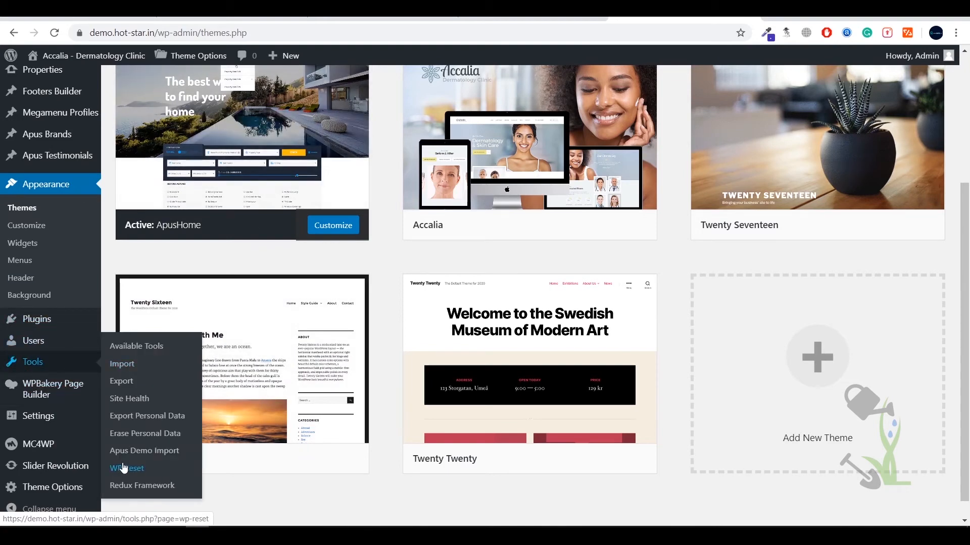
left_click(144, 450)
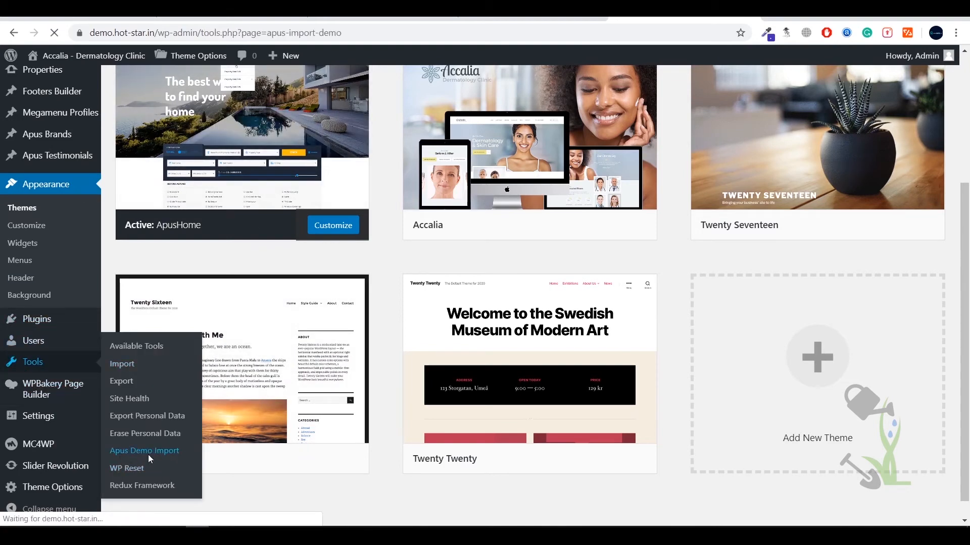
Launch the demo data import with 'Click Here To Import Demo Data'
left_click(144, 450)
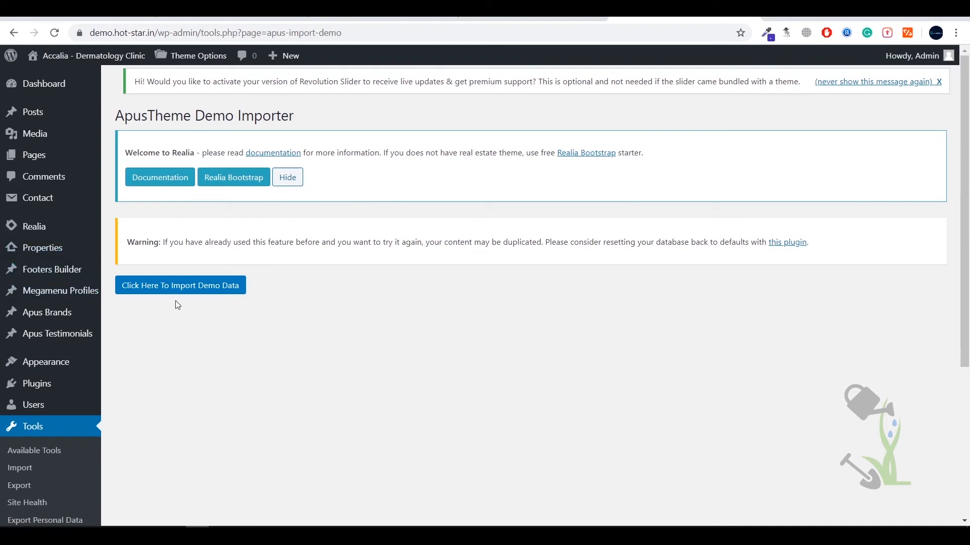
mouse_move(495, 241)
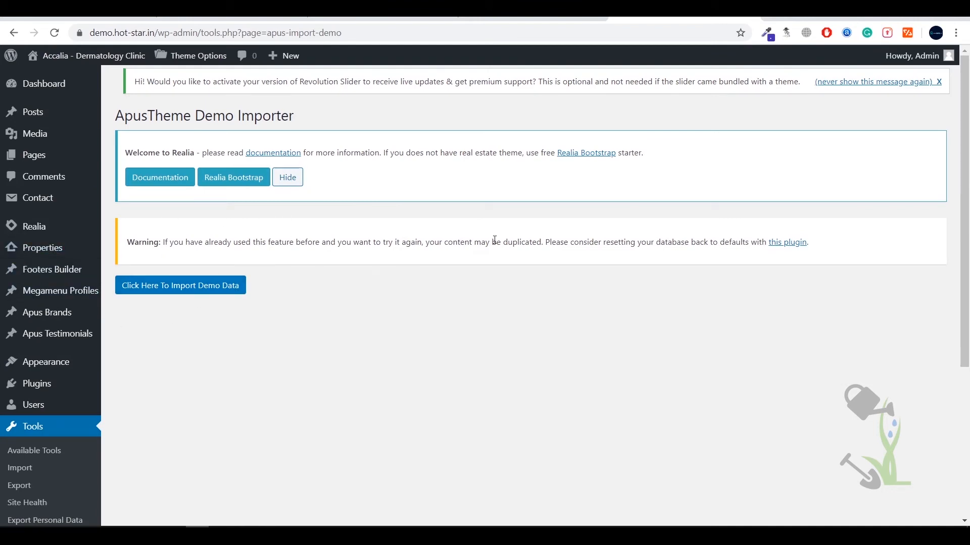
mouse_move(273, 152)
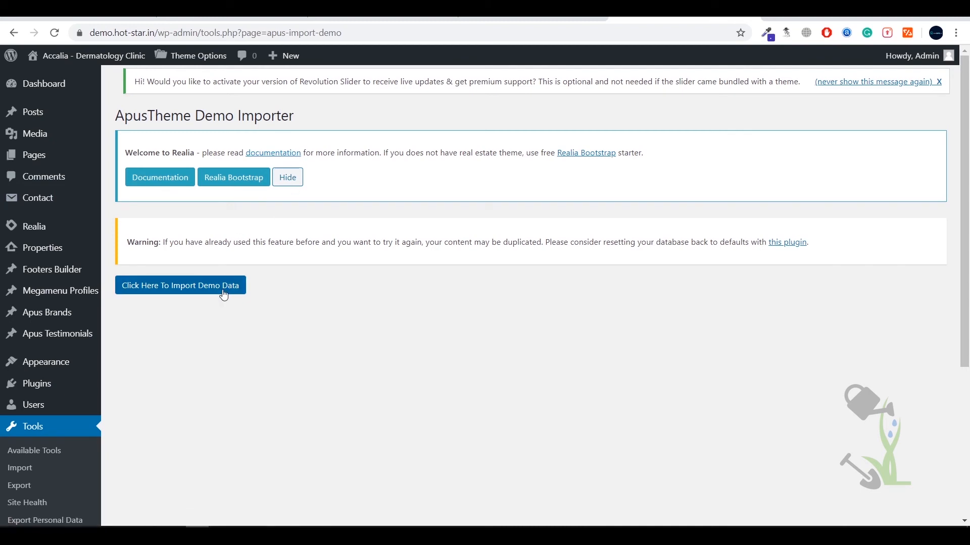
left_click(180, 285)
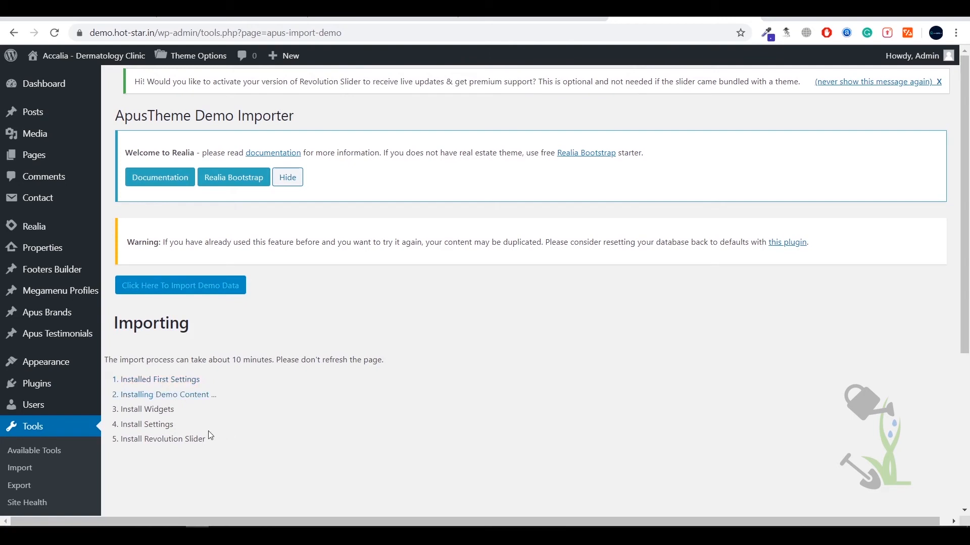
mouse_move(214, 362)
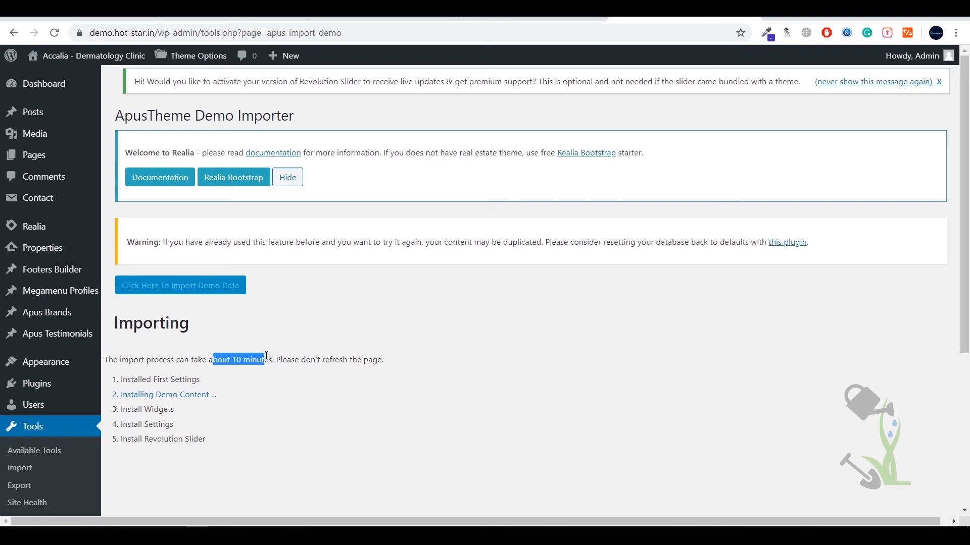
Scroll the importer page while the demo content, widgets, settings and Revolution Slider finish importing
scroll("down", 3)
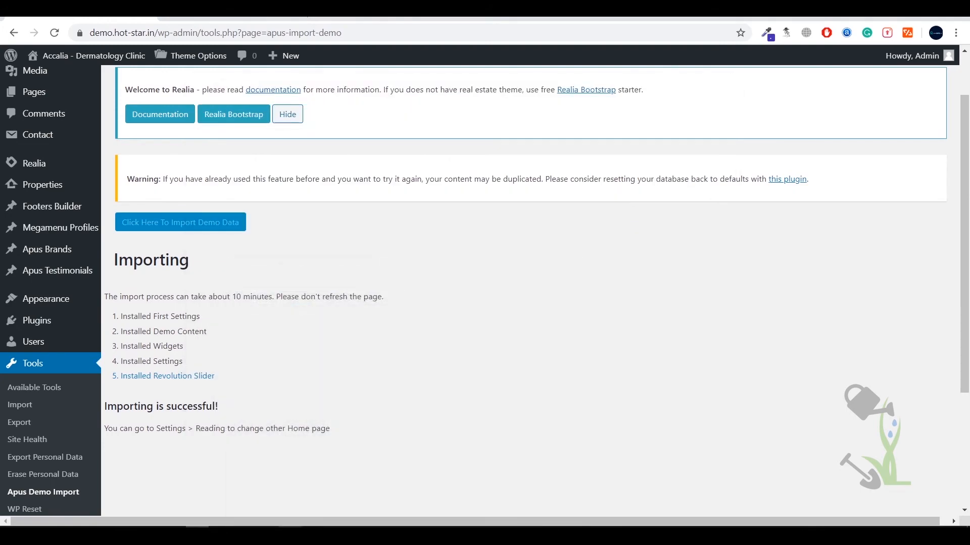
mouse_move(87, 56)
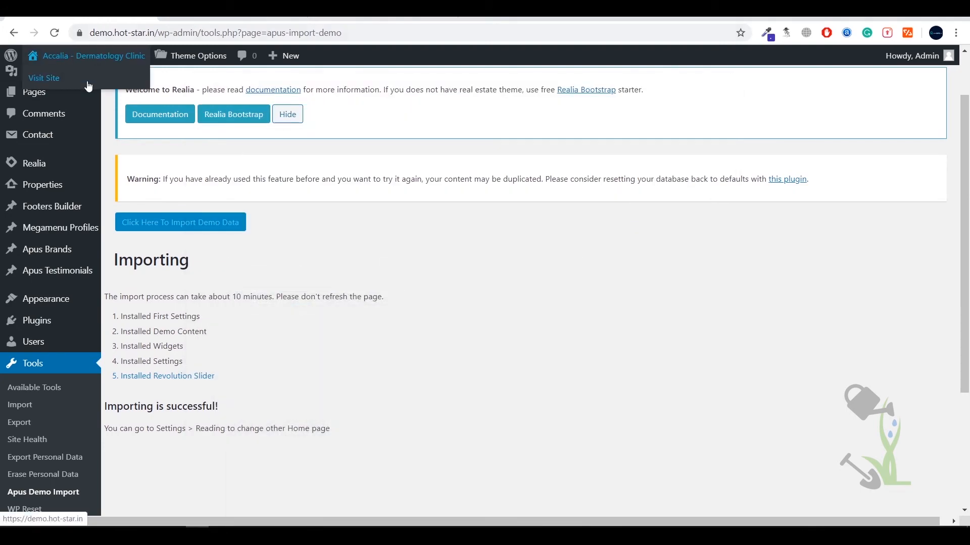
left_click(43, 77)
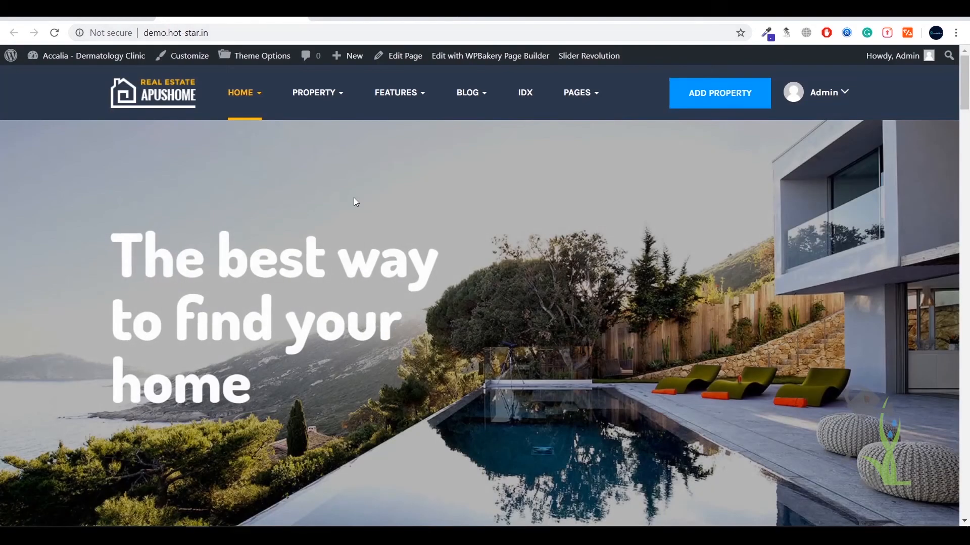
scroll("down", 3)
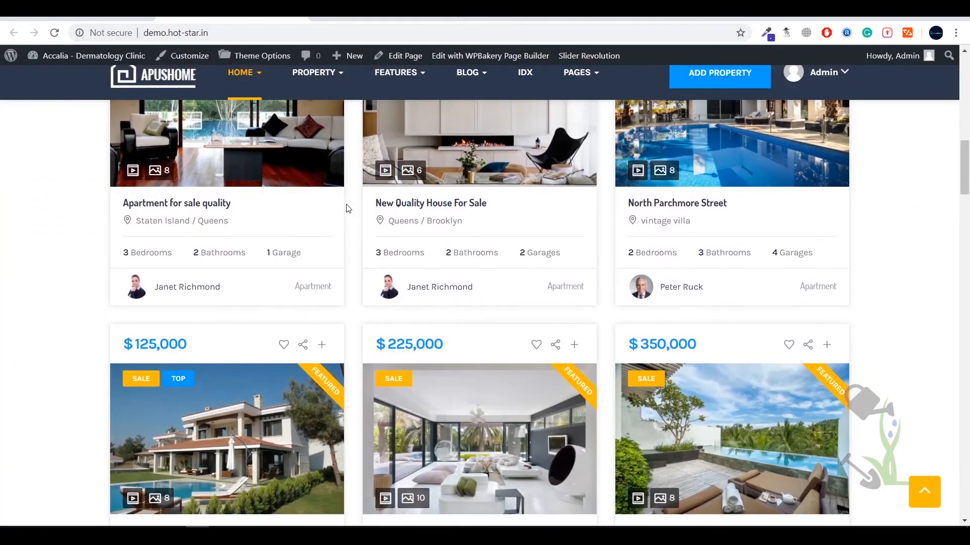
scroll("down", 3)
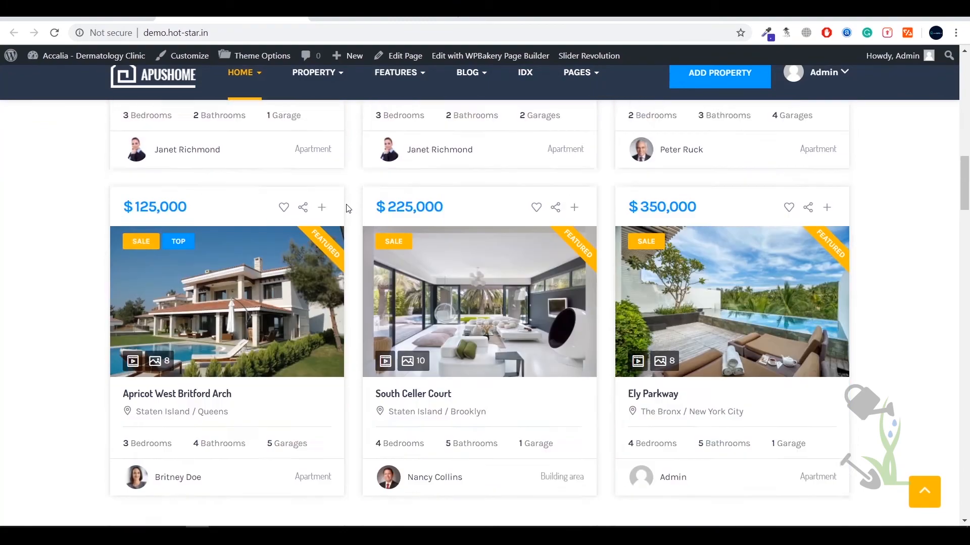
scroll("up", 3)
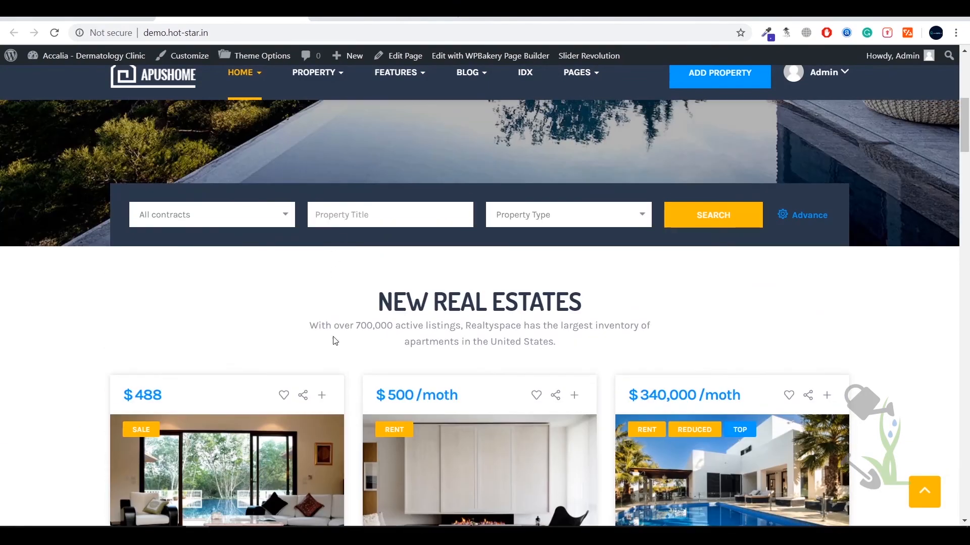
scroll("down", 3)
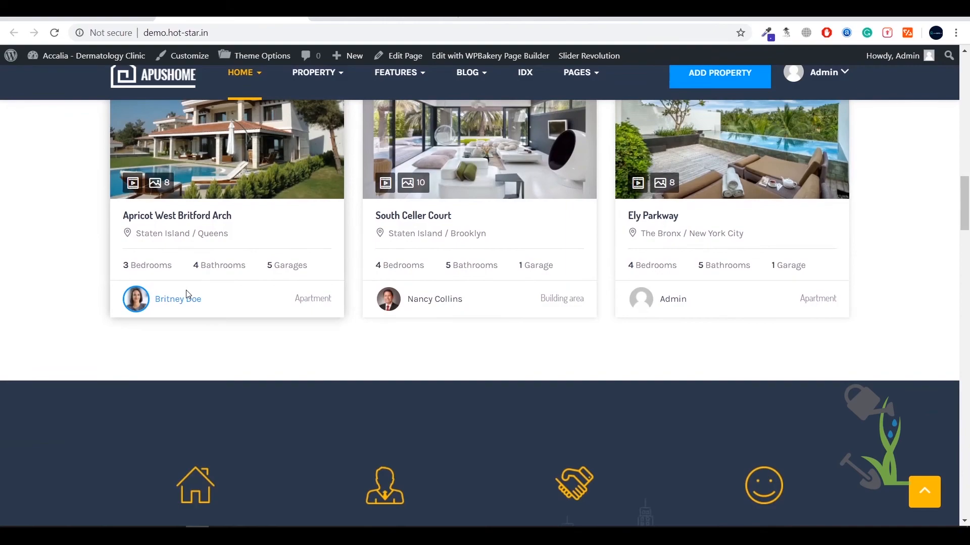
scroll("down", 3)
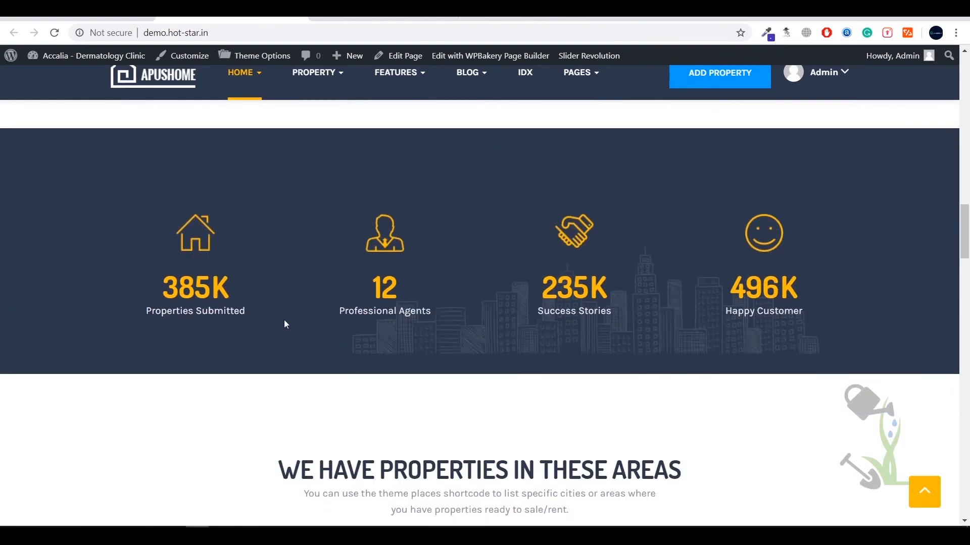
scroll("up", 3)
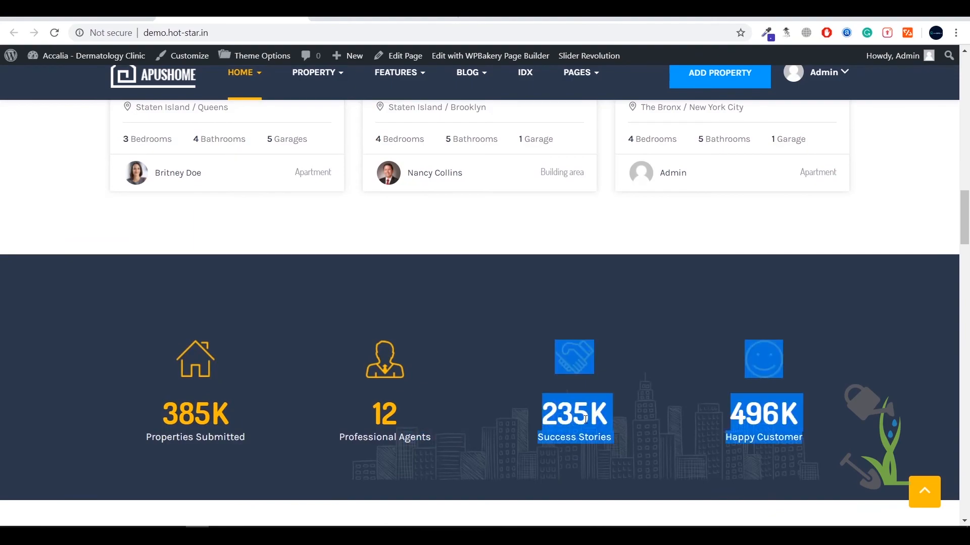
scroll("up", 3)
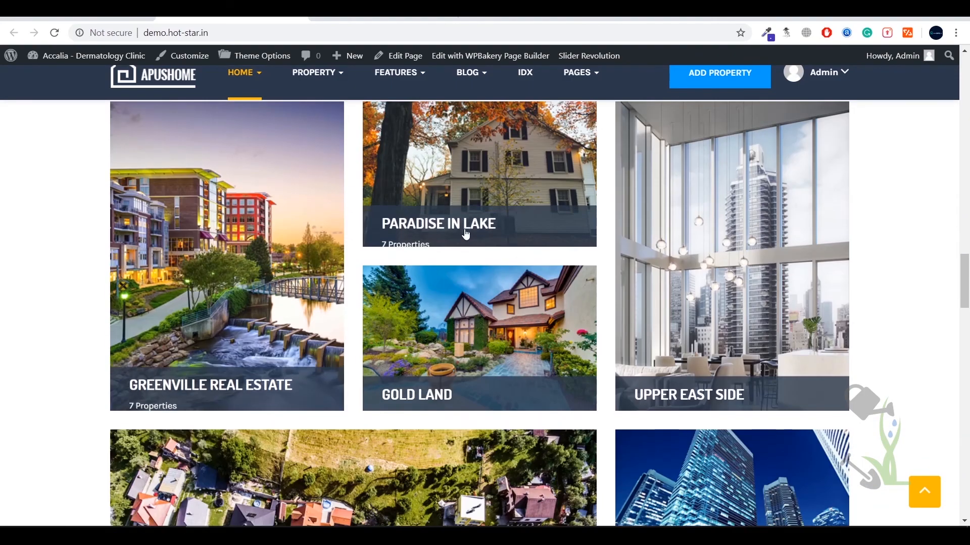
scroll("up", 3)
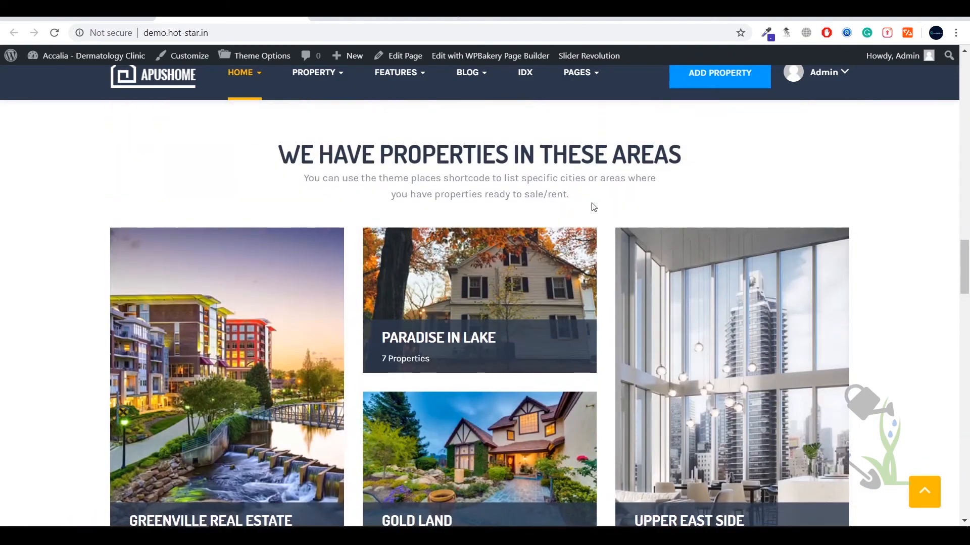
scroll("up", 3)
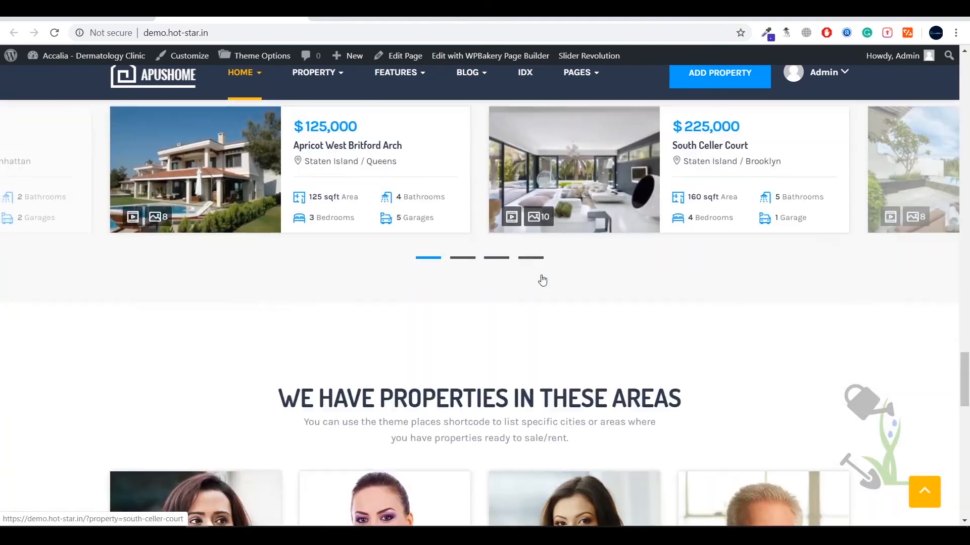
scroll("down", 3)
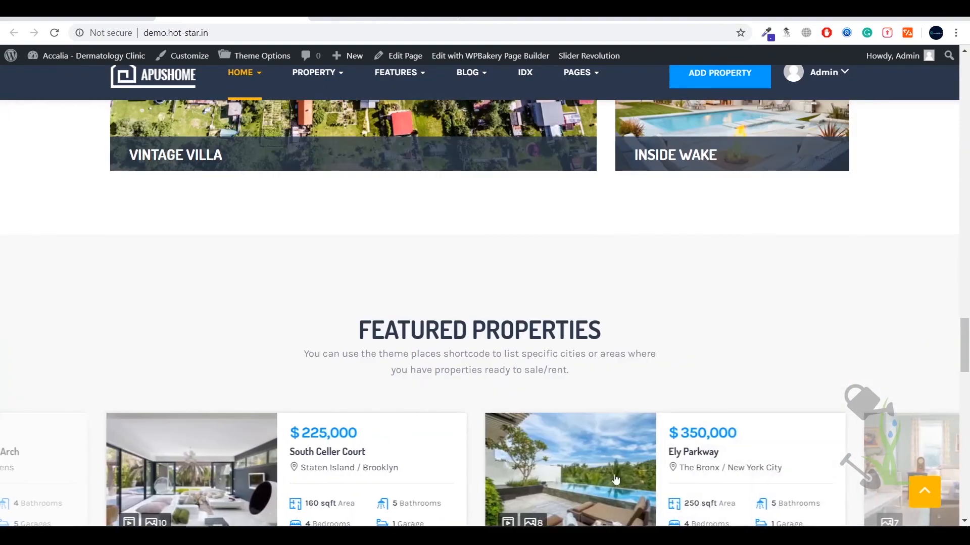
scroll("down", 3)
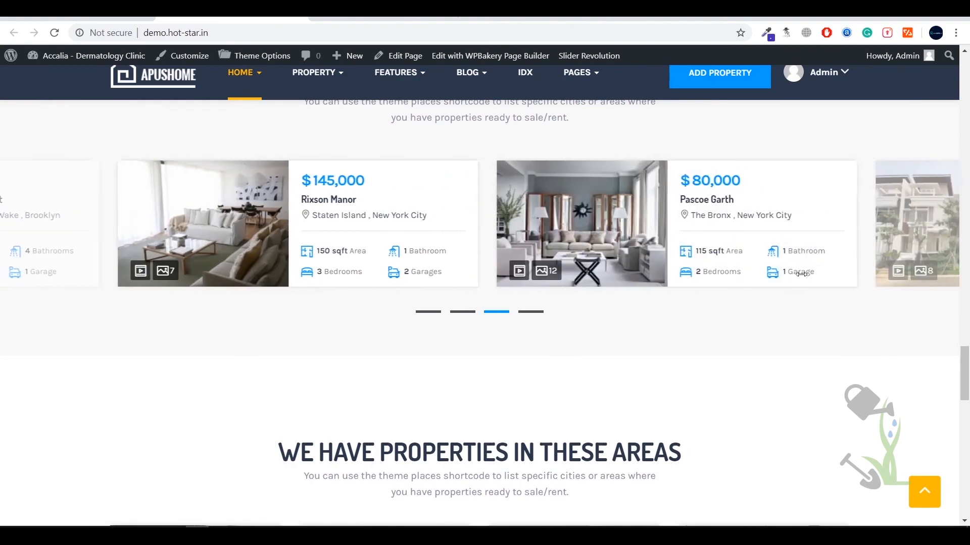
scroll("down", 3)
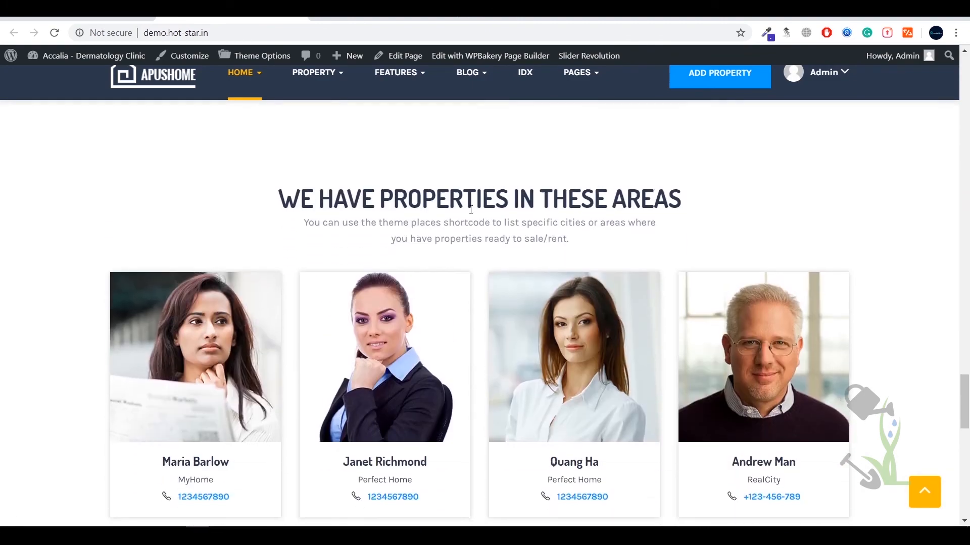
scroll("down", 3)
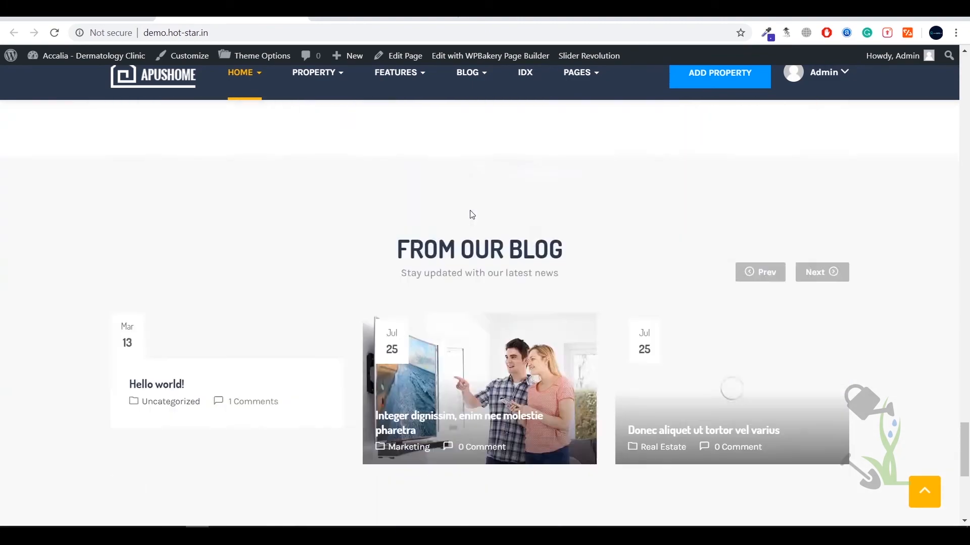
scroll("up", 3)
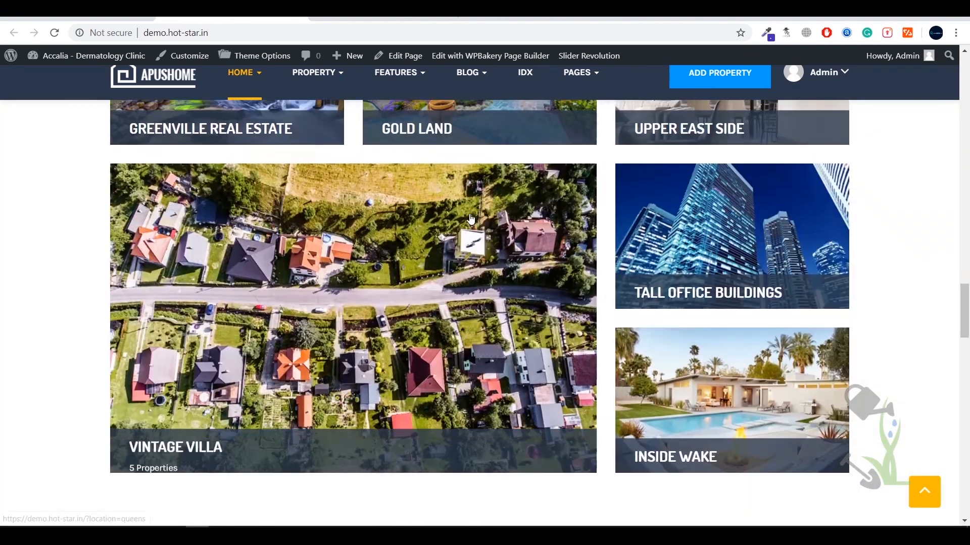
scroll("up", 3)
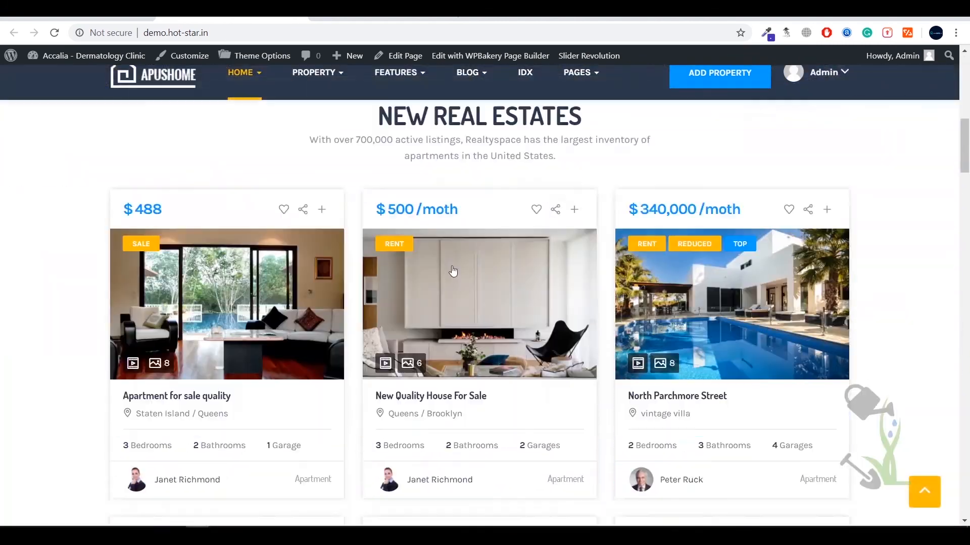
left_click(176, 395)
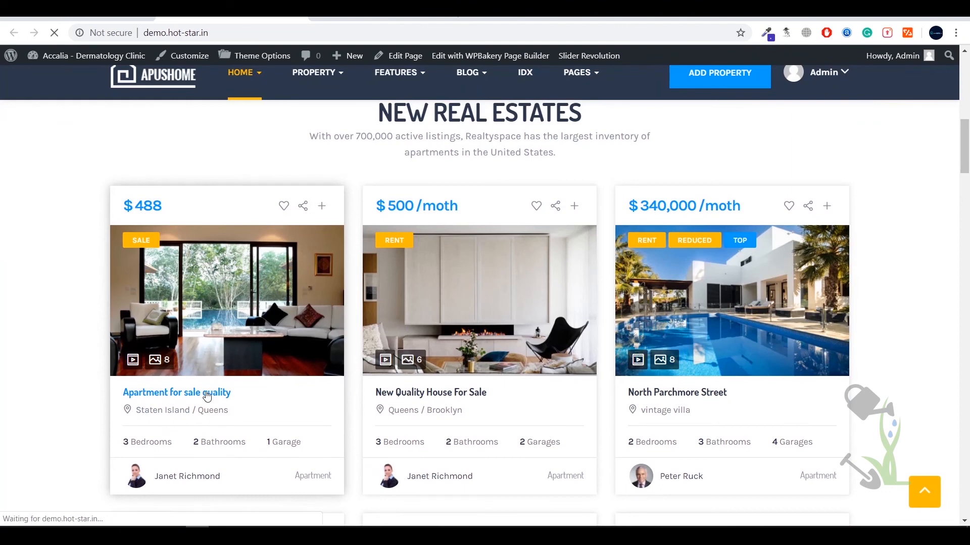
View the 'Apartment for sale quality' property page and review its sections top to bottom
left_click(176, 392)
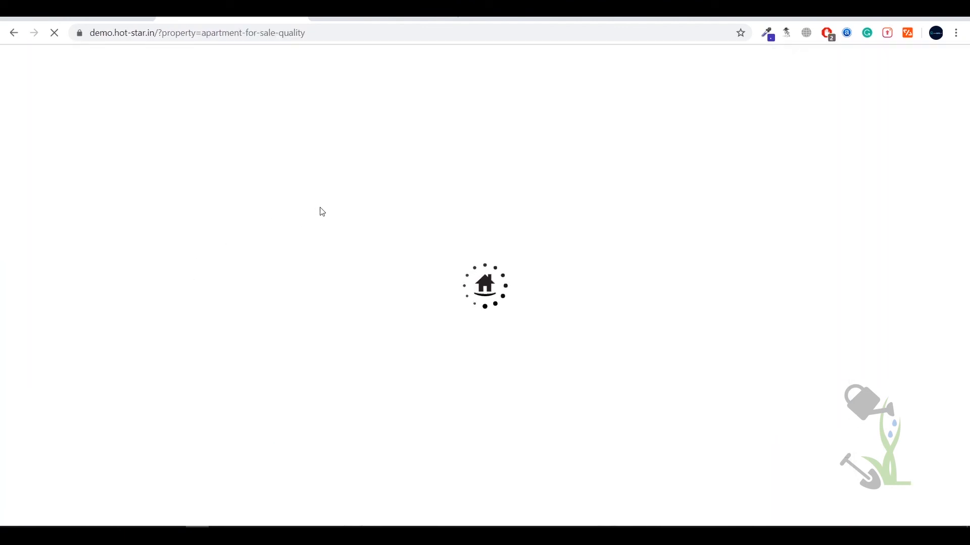
mouse_move(471, 212)
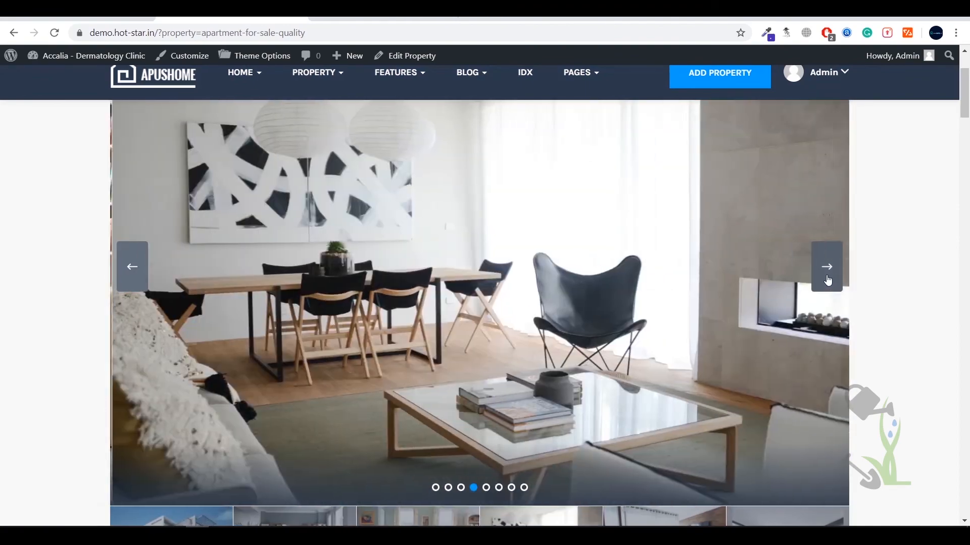
scroll("down", 3)
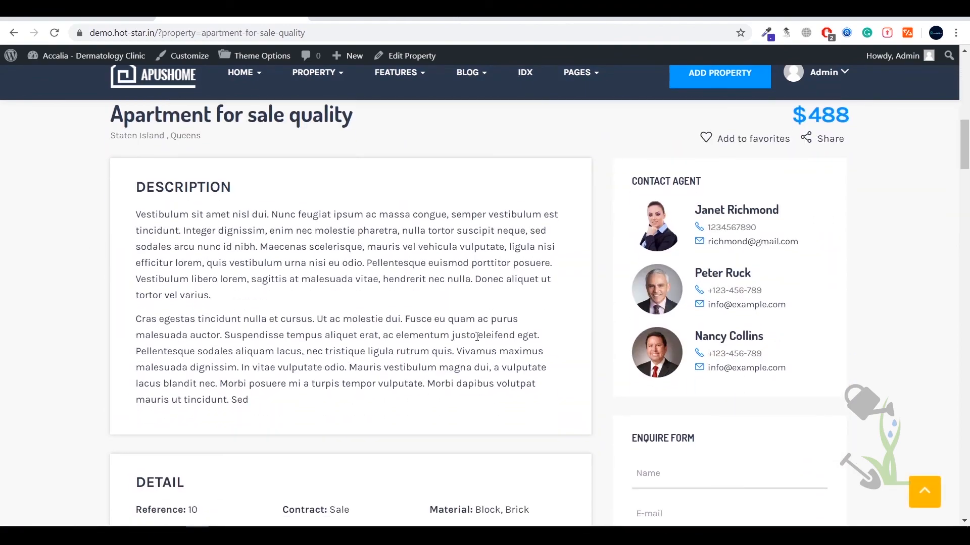
scroll("down", 3)
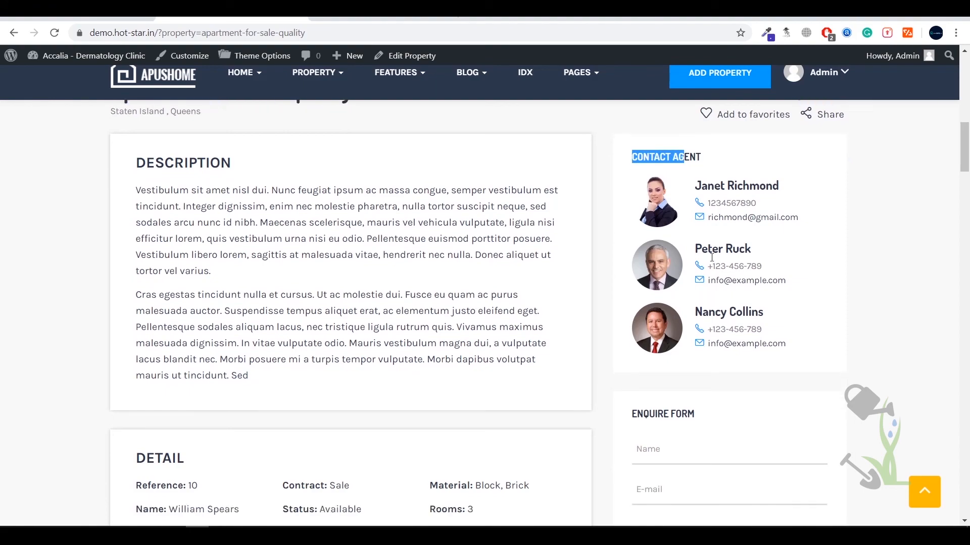
scroll("down", 3)
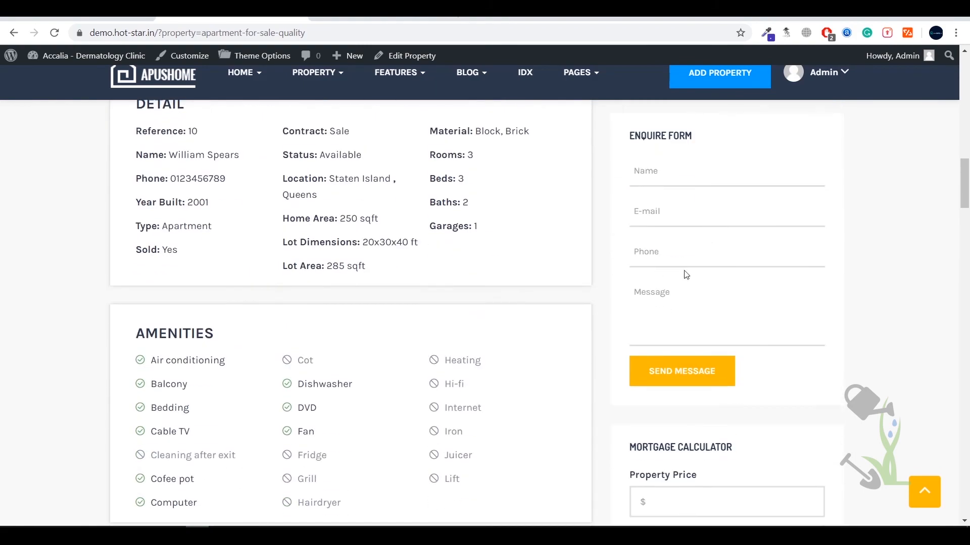
scroll("down", 3)
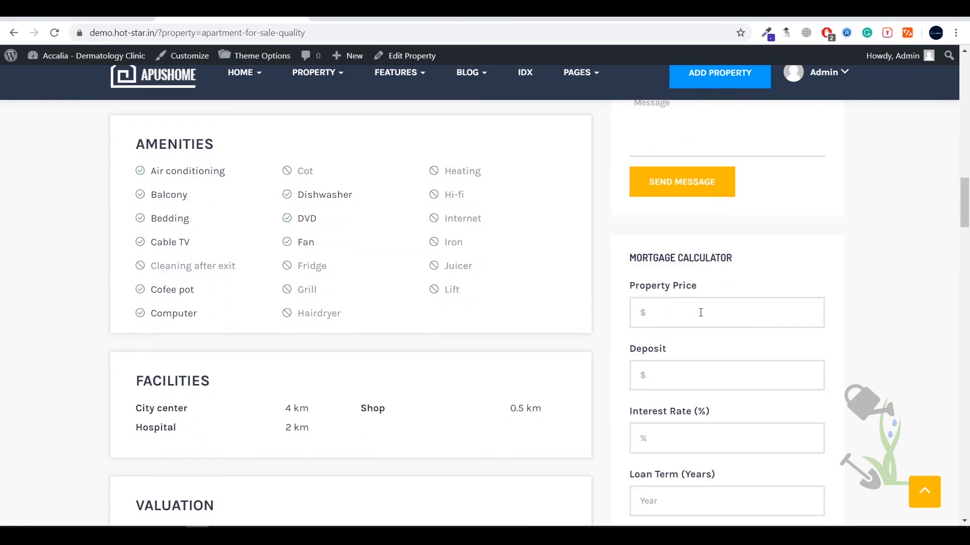
scroll("up", 3)
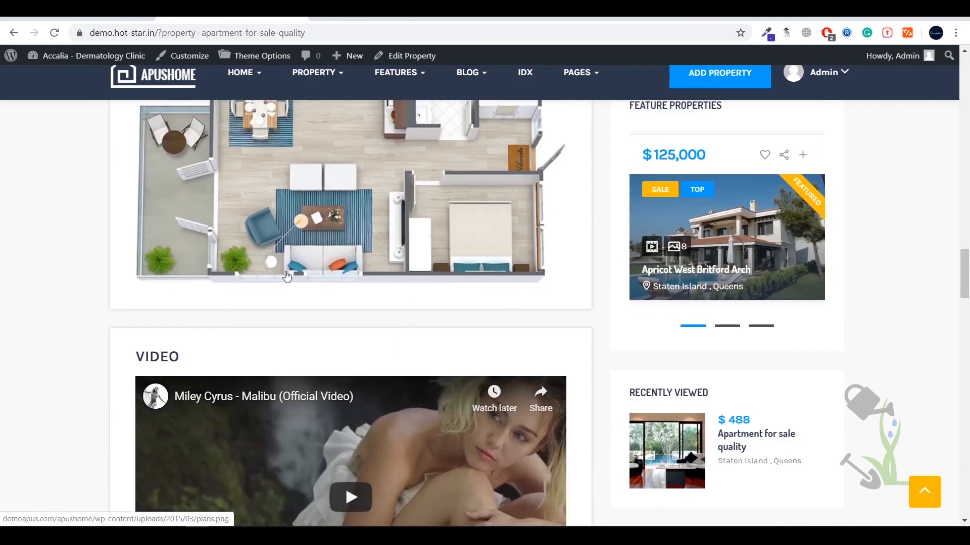
scroll("down", 3)
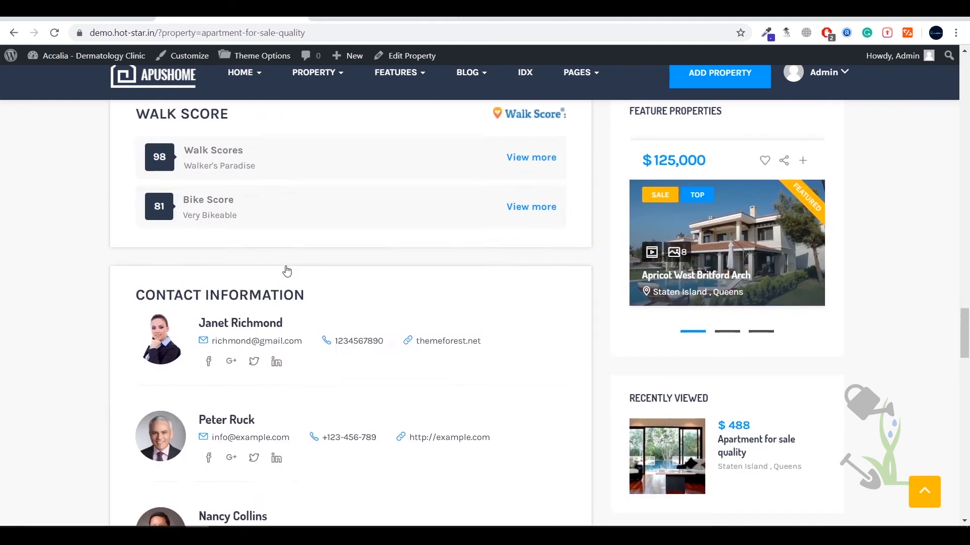
scroll("up", 3)
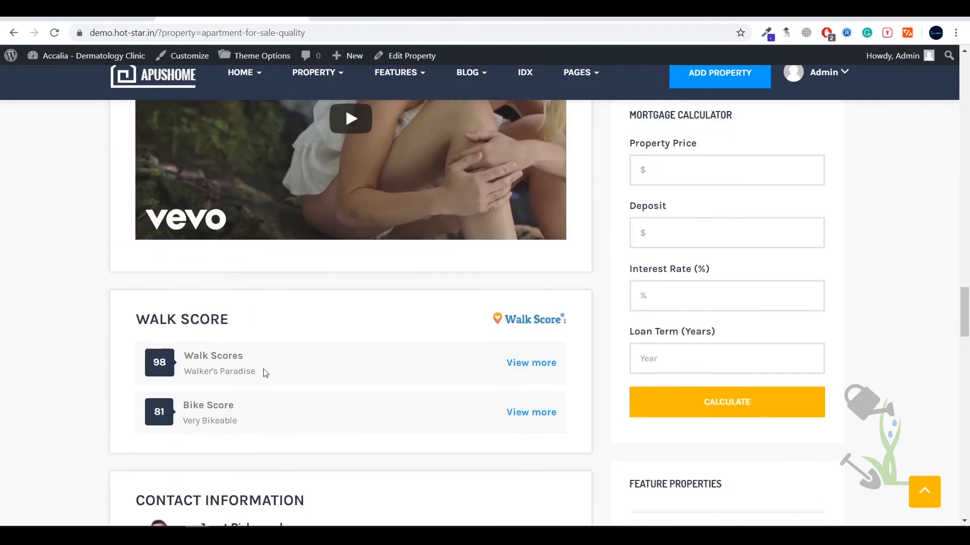
scroll("down", 3)
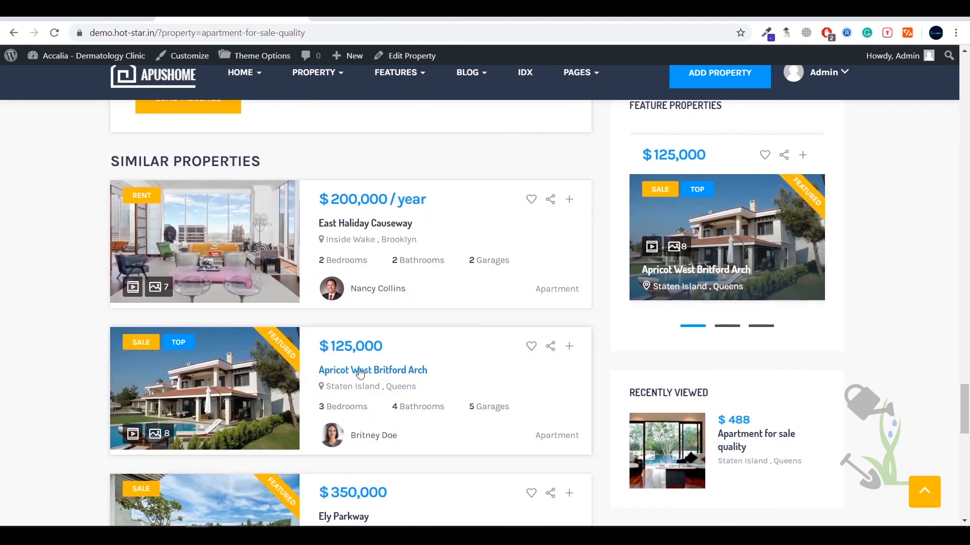
scroll("up", 3)
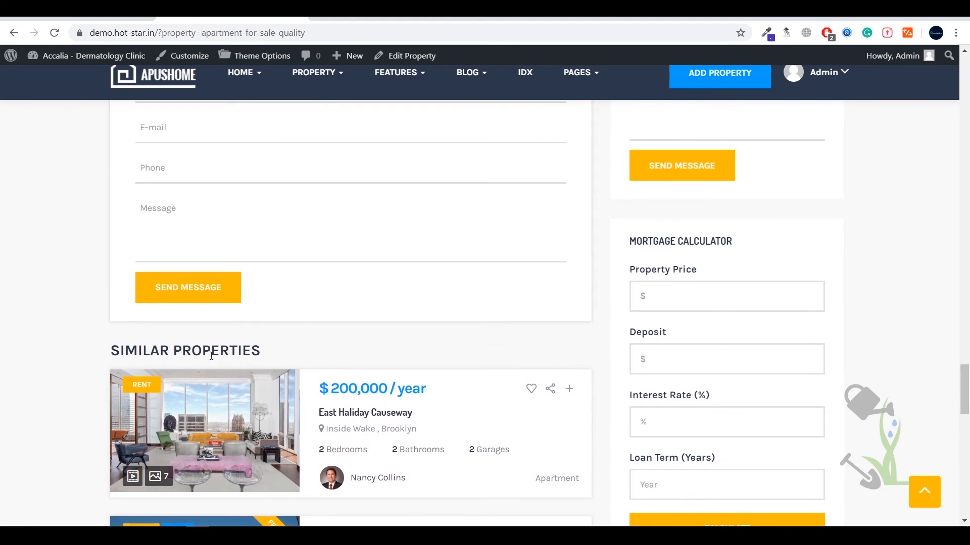
scroll("up", 3)
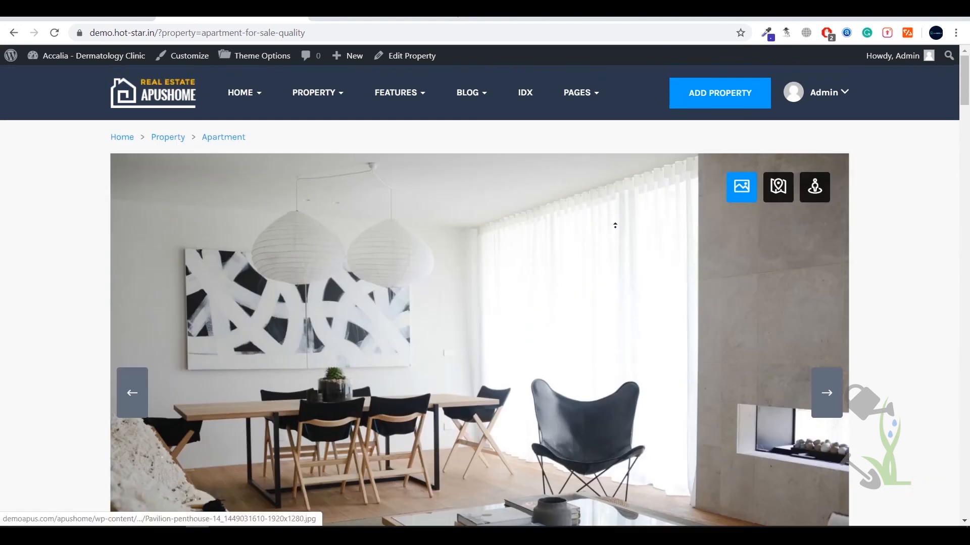
mouse_move(71, 352)
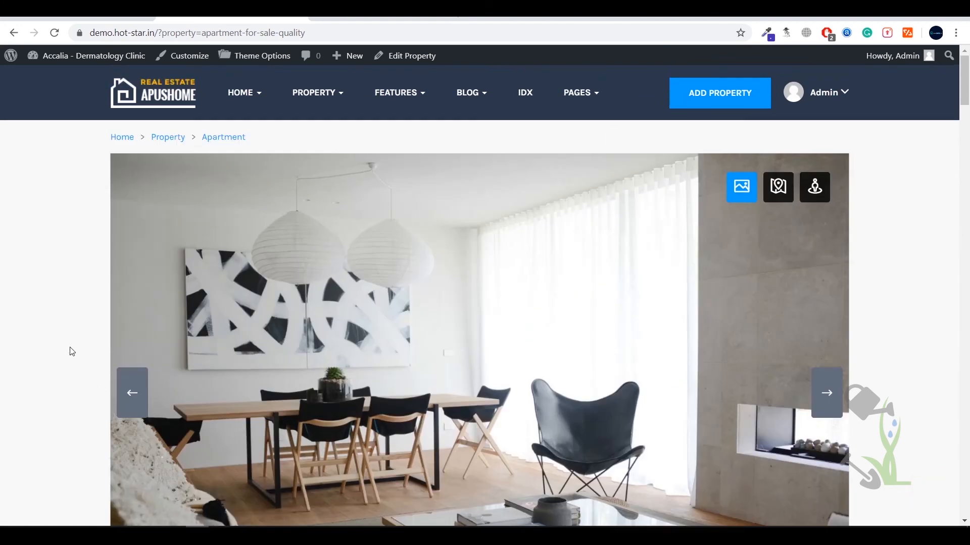
Switch the property page into a phone-sized DevTools device preview
key("F12")
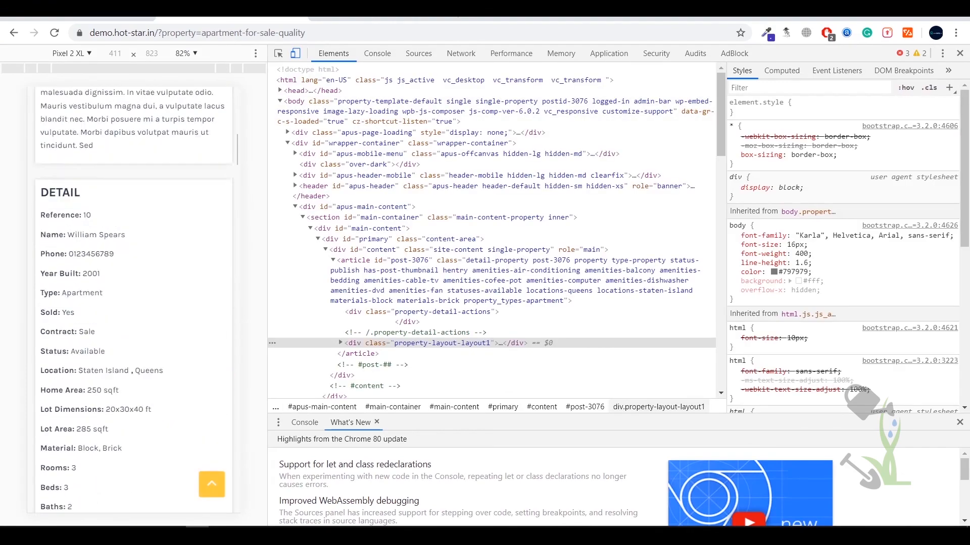
Leave the Pixel 2 XL preview so the property page returns to full desktop width
scroll("down", 3)
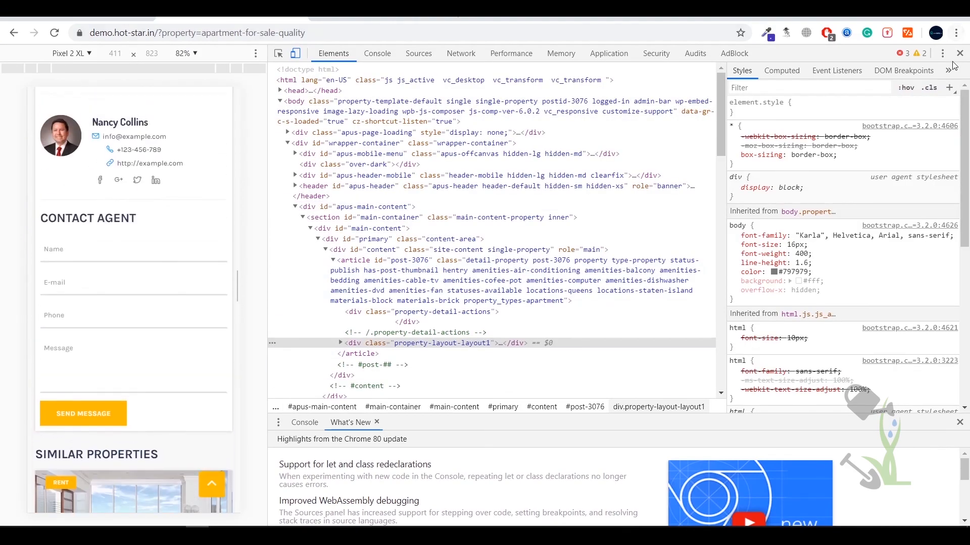
left_click(960, 54)
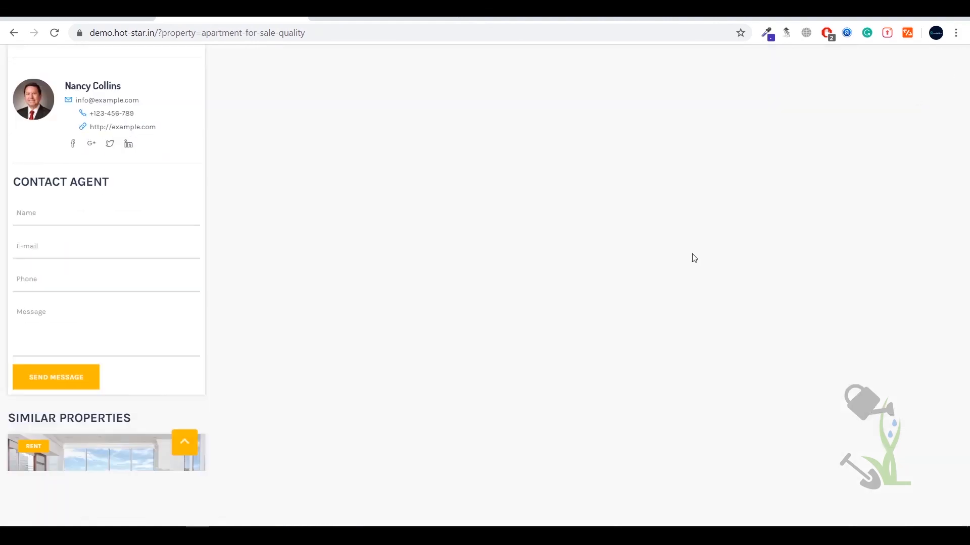
scroll("up", 3)
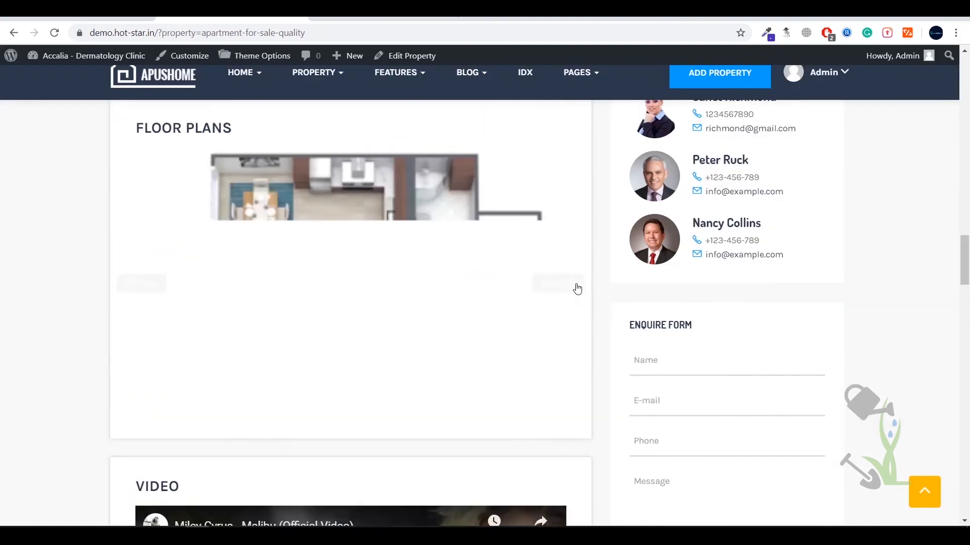